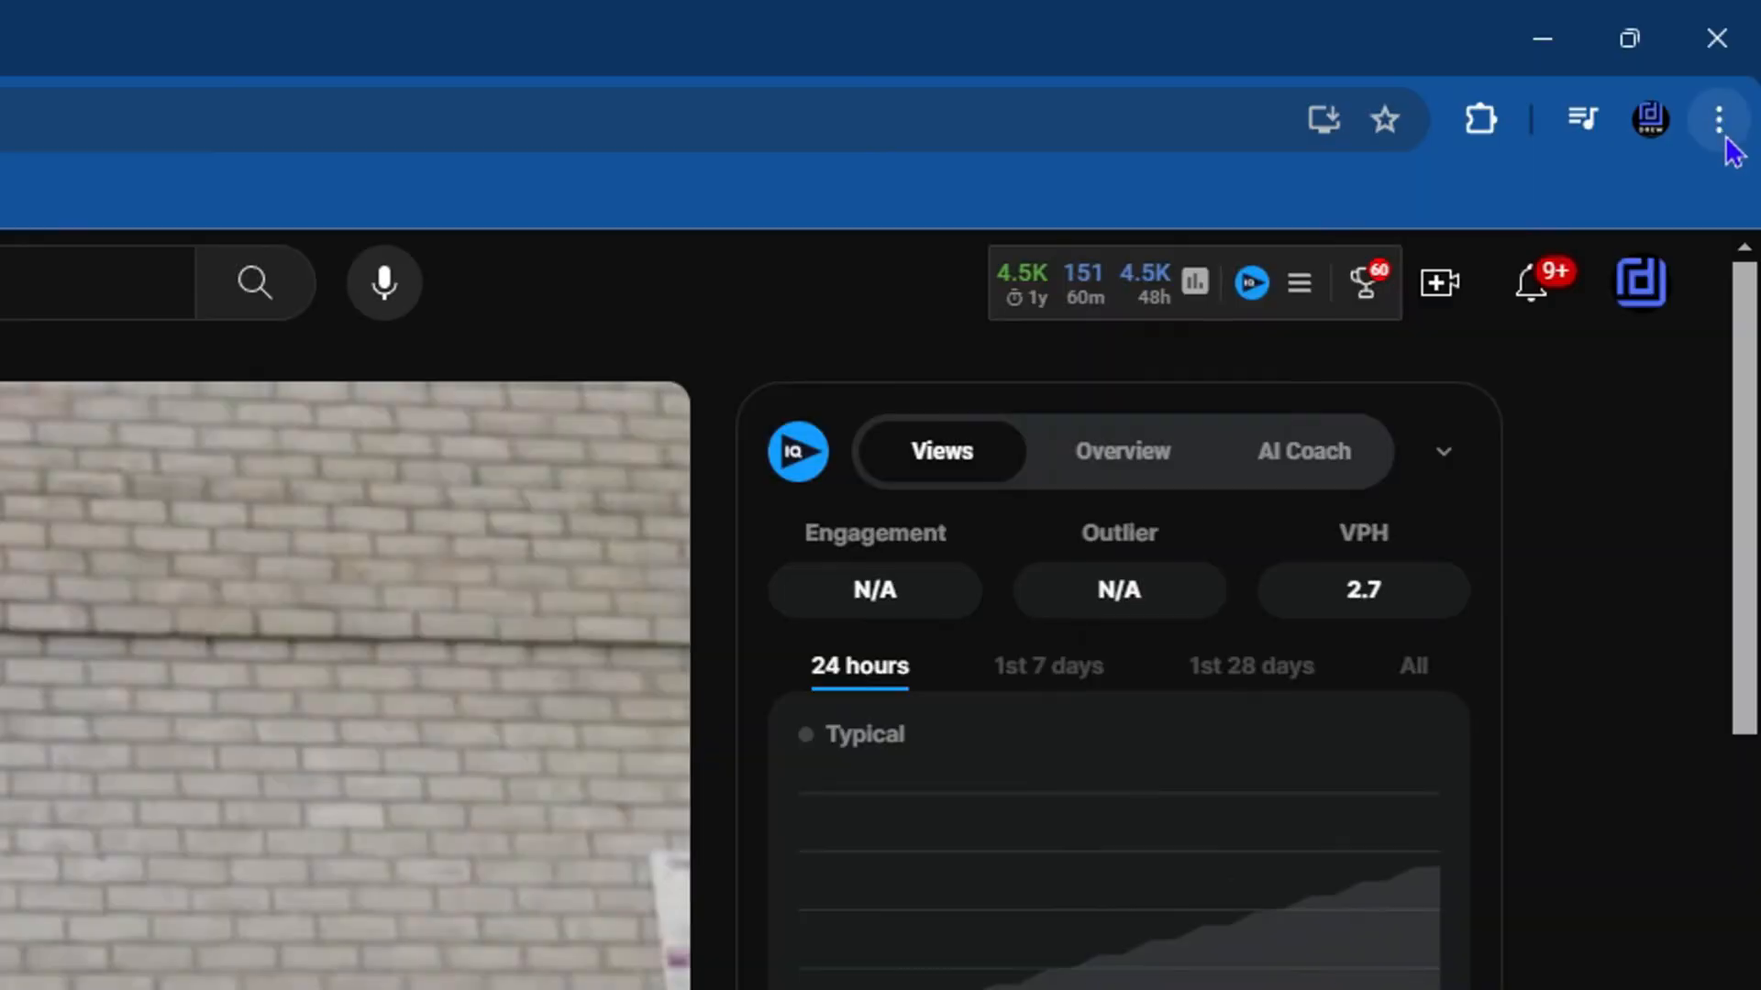
- Unmute and play the Windows RUN tools video to test whether sound comes through
{"action": "left_click", "coordinate": [1717, 119]}
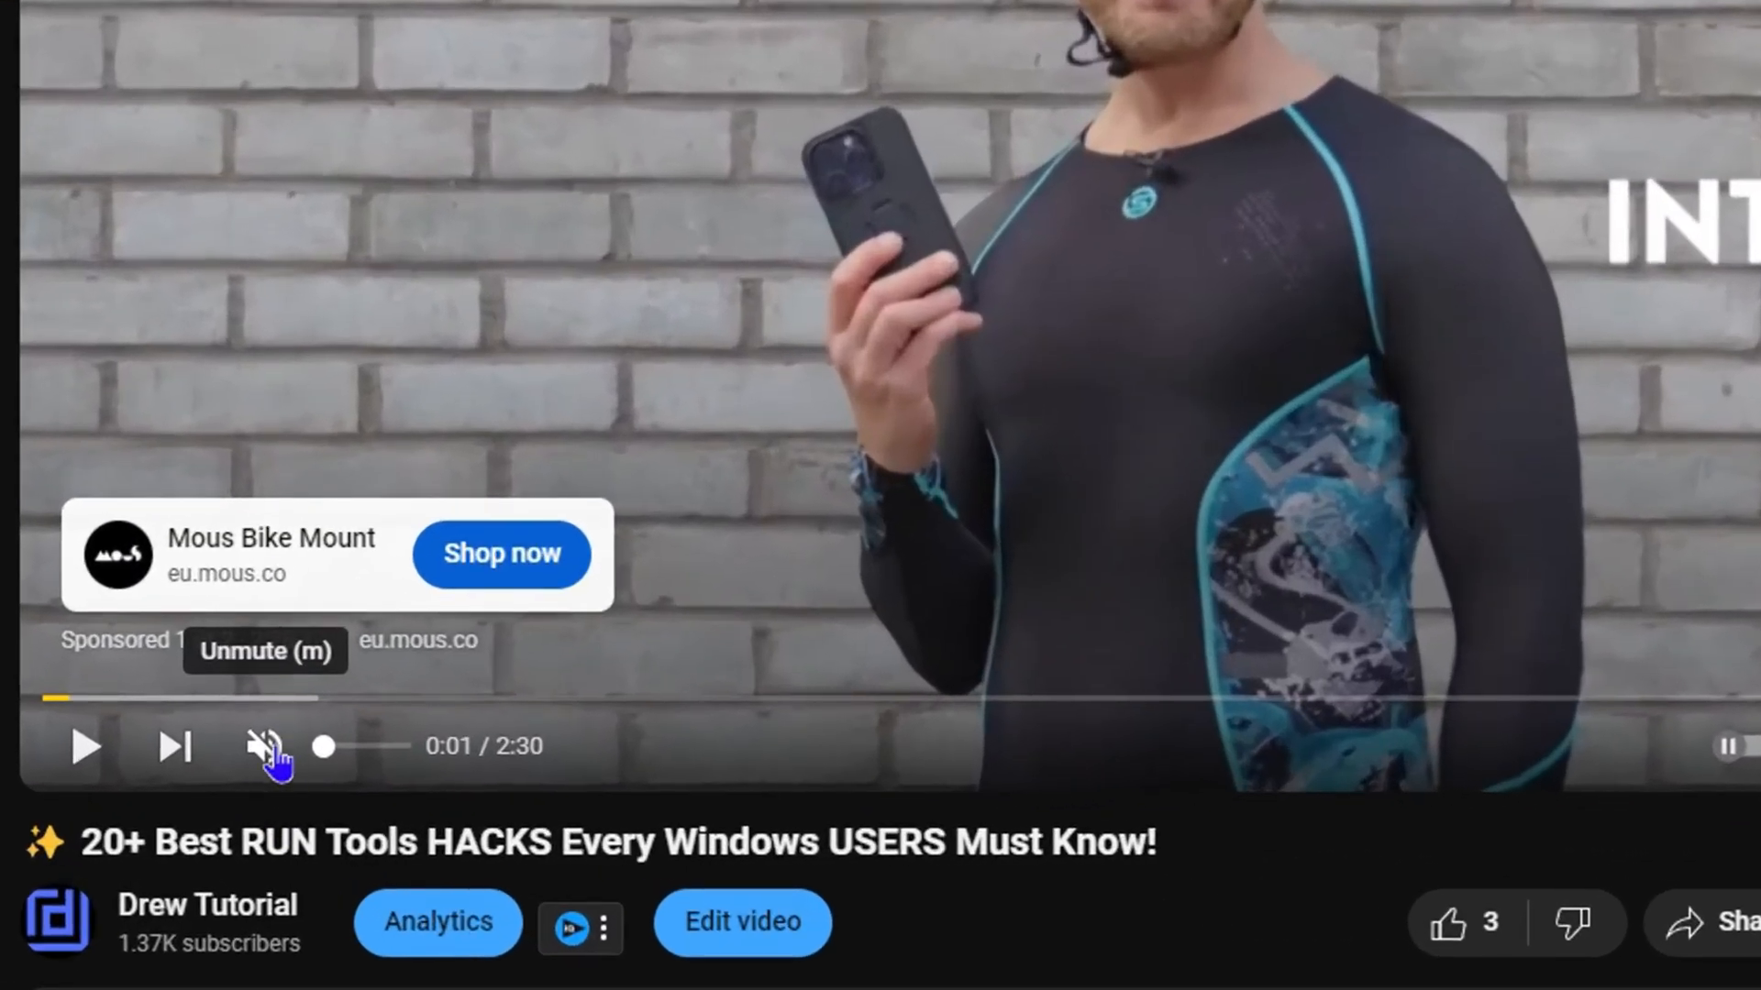
{"action": "left_click", "coordinate": [264, 748]}
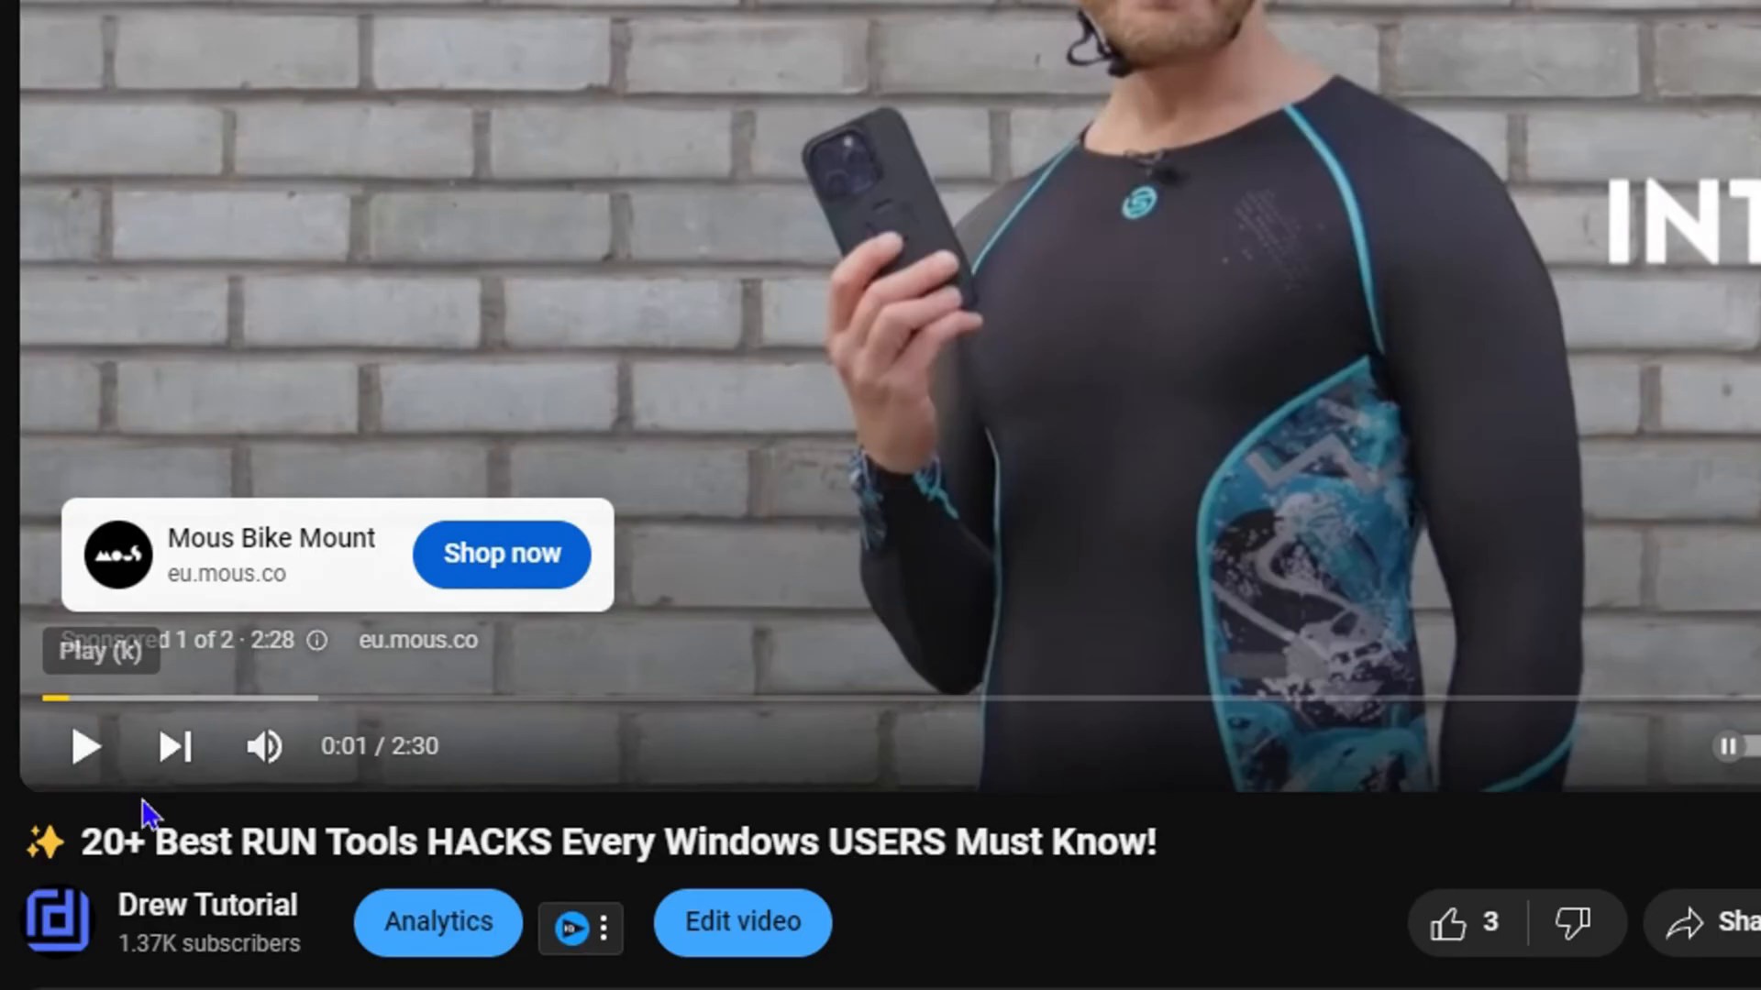
{"action": "mouse_move", "coordinate": [574, 150]}
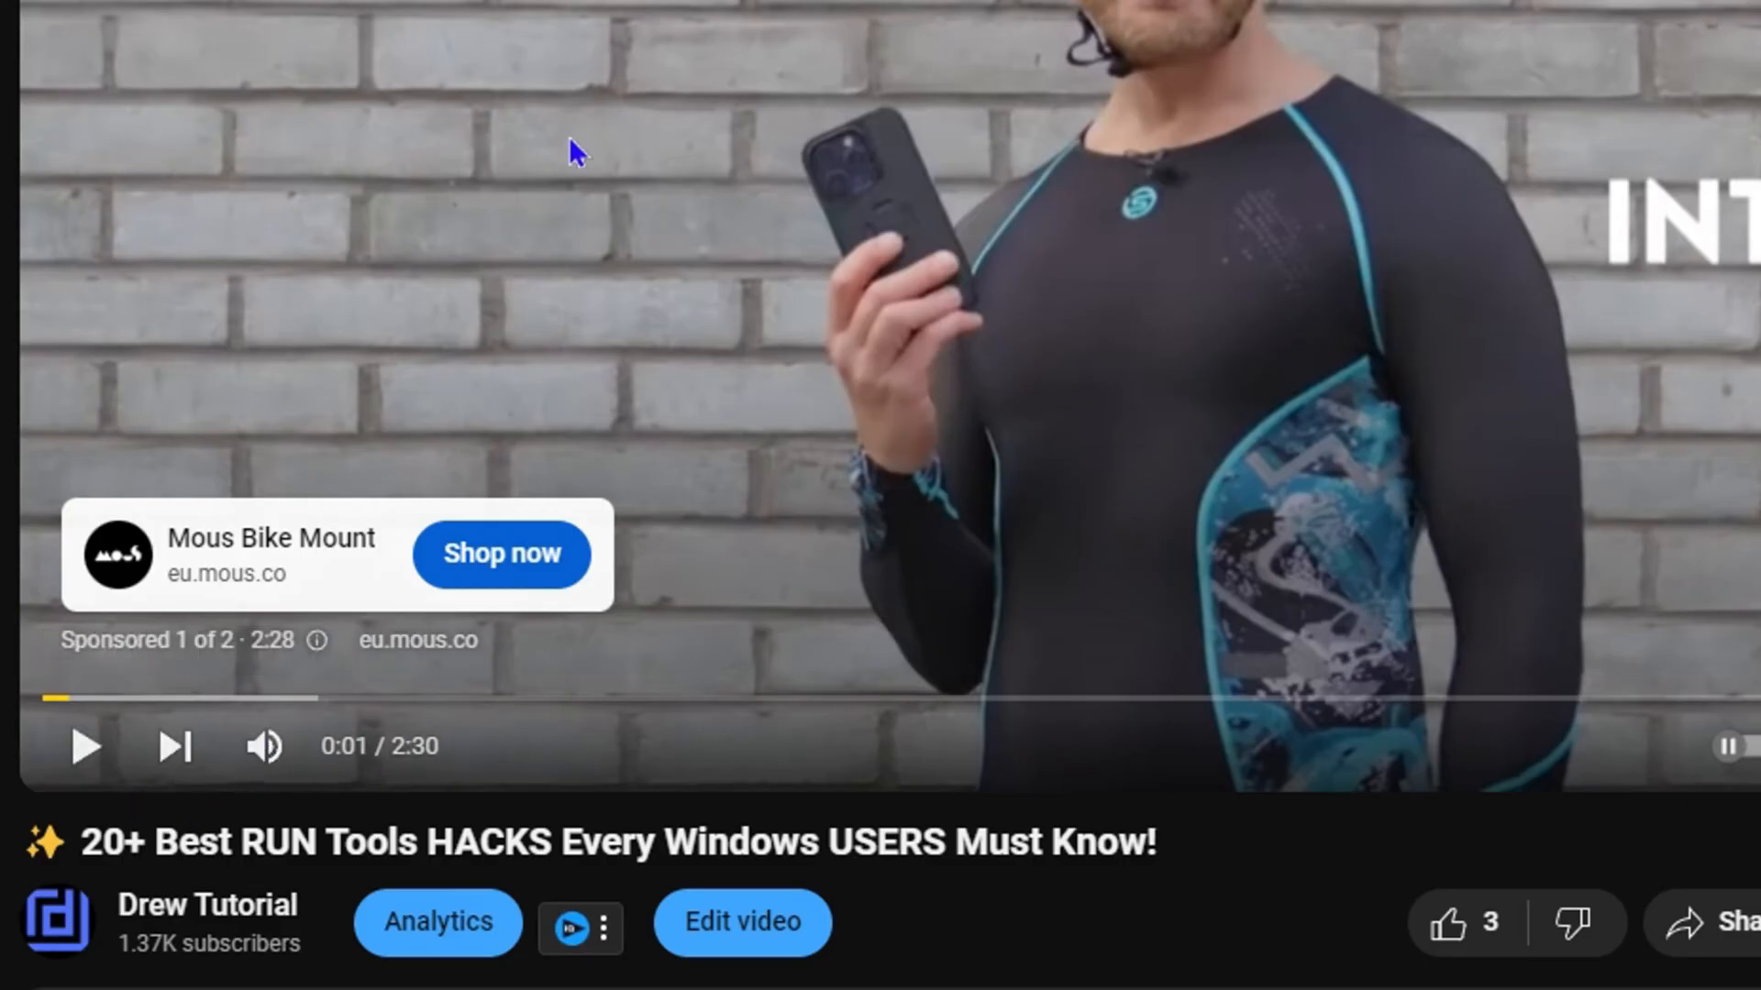
{"action": "left_click", "coordinate": [264, 747]}
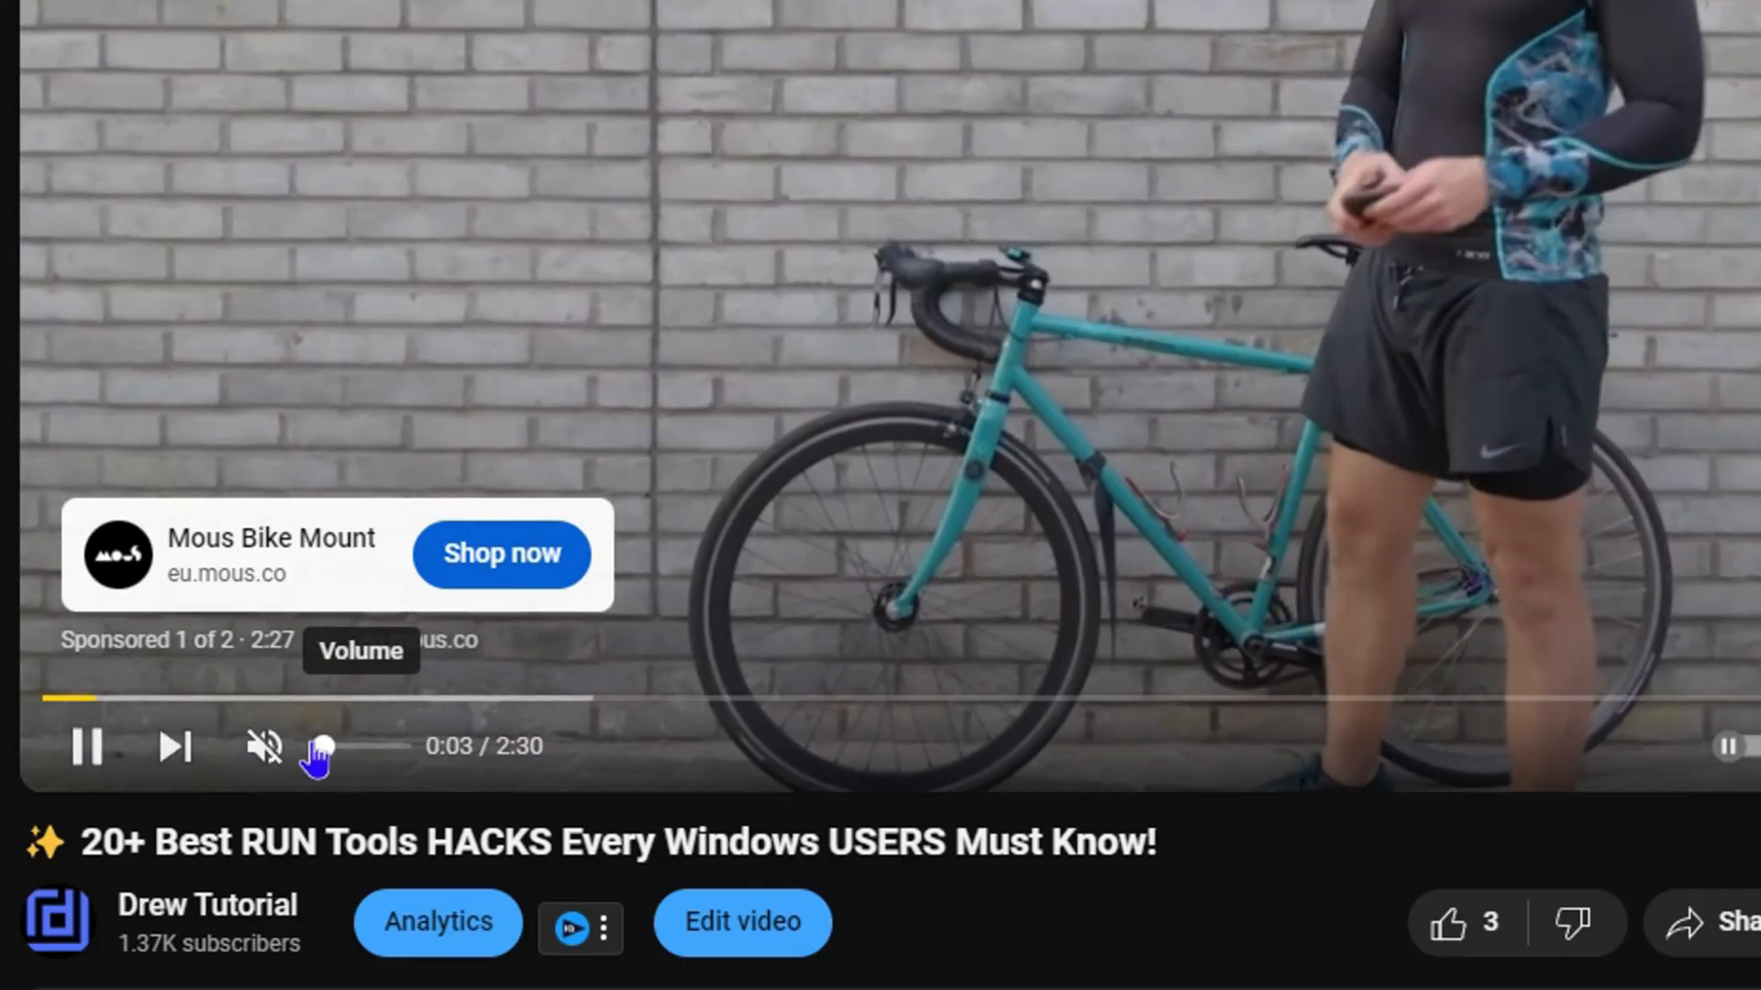
{"action": "left_click", "coordinate": [262, 749]}
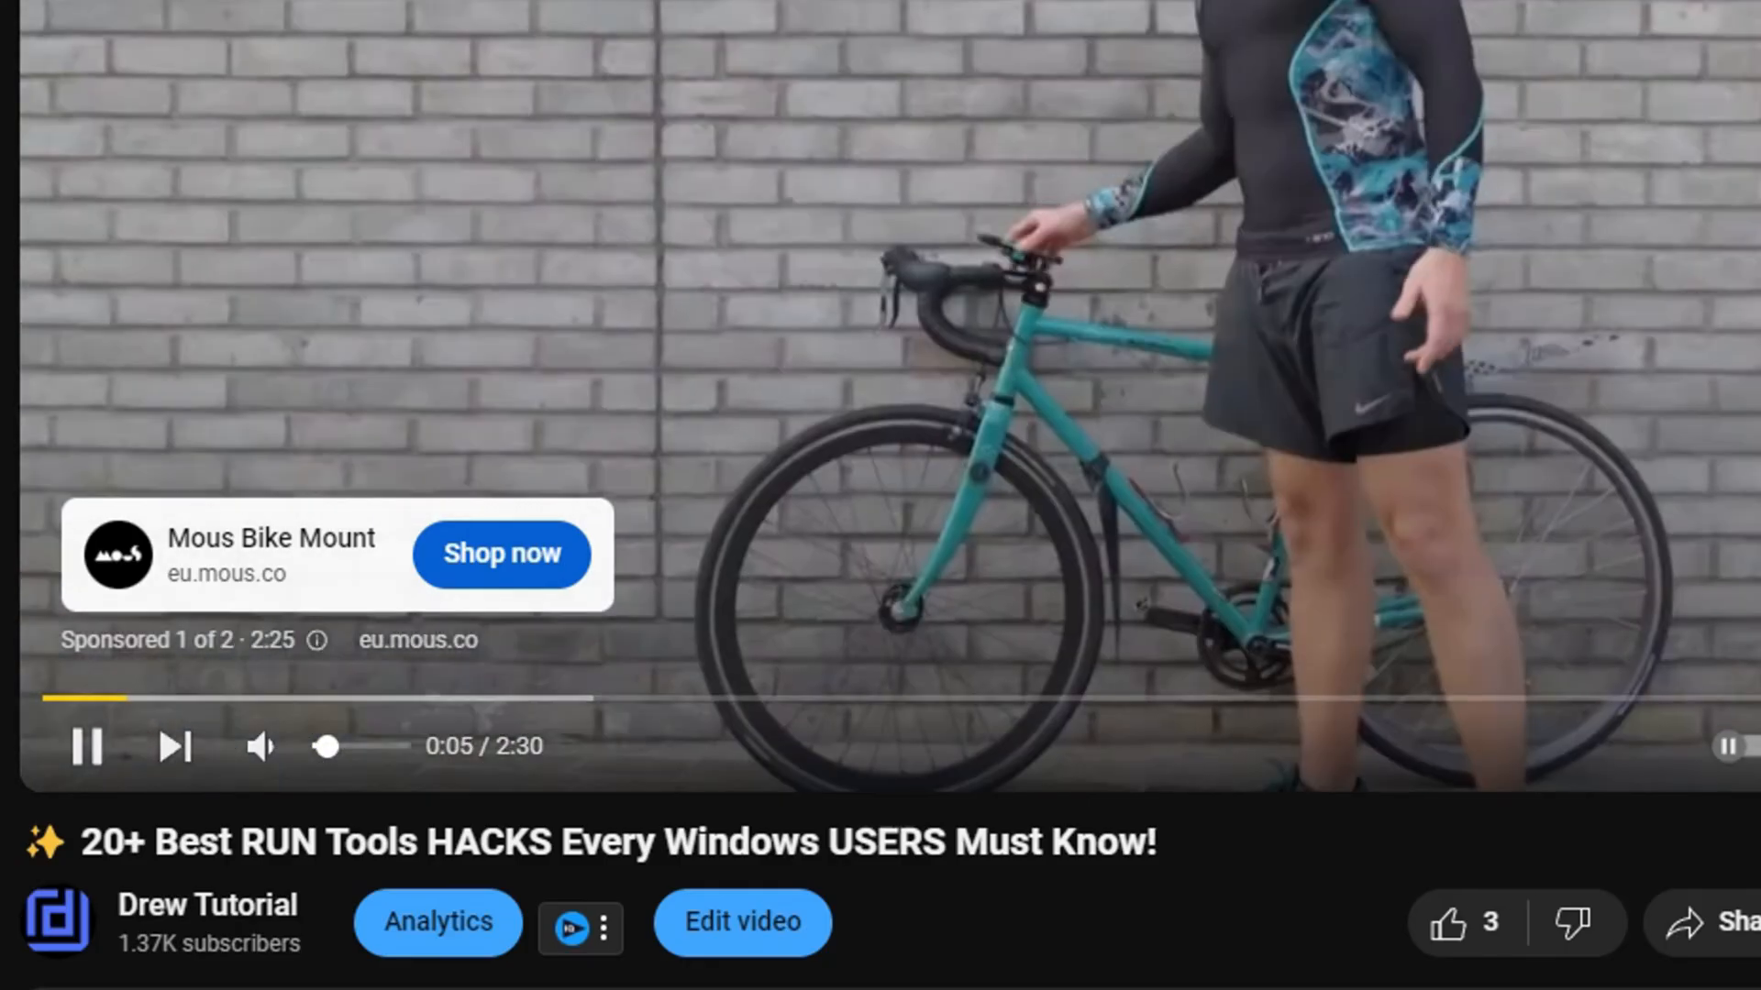
{"action": "left_click", "coordinate": [264, 747]}
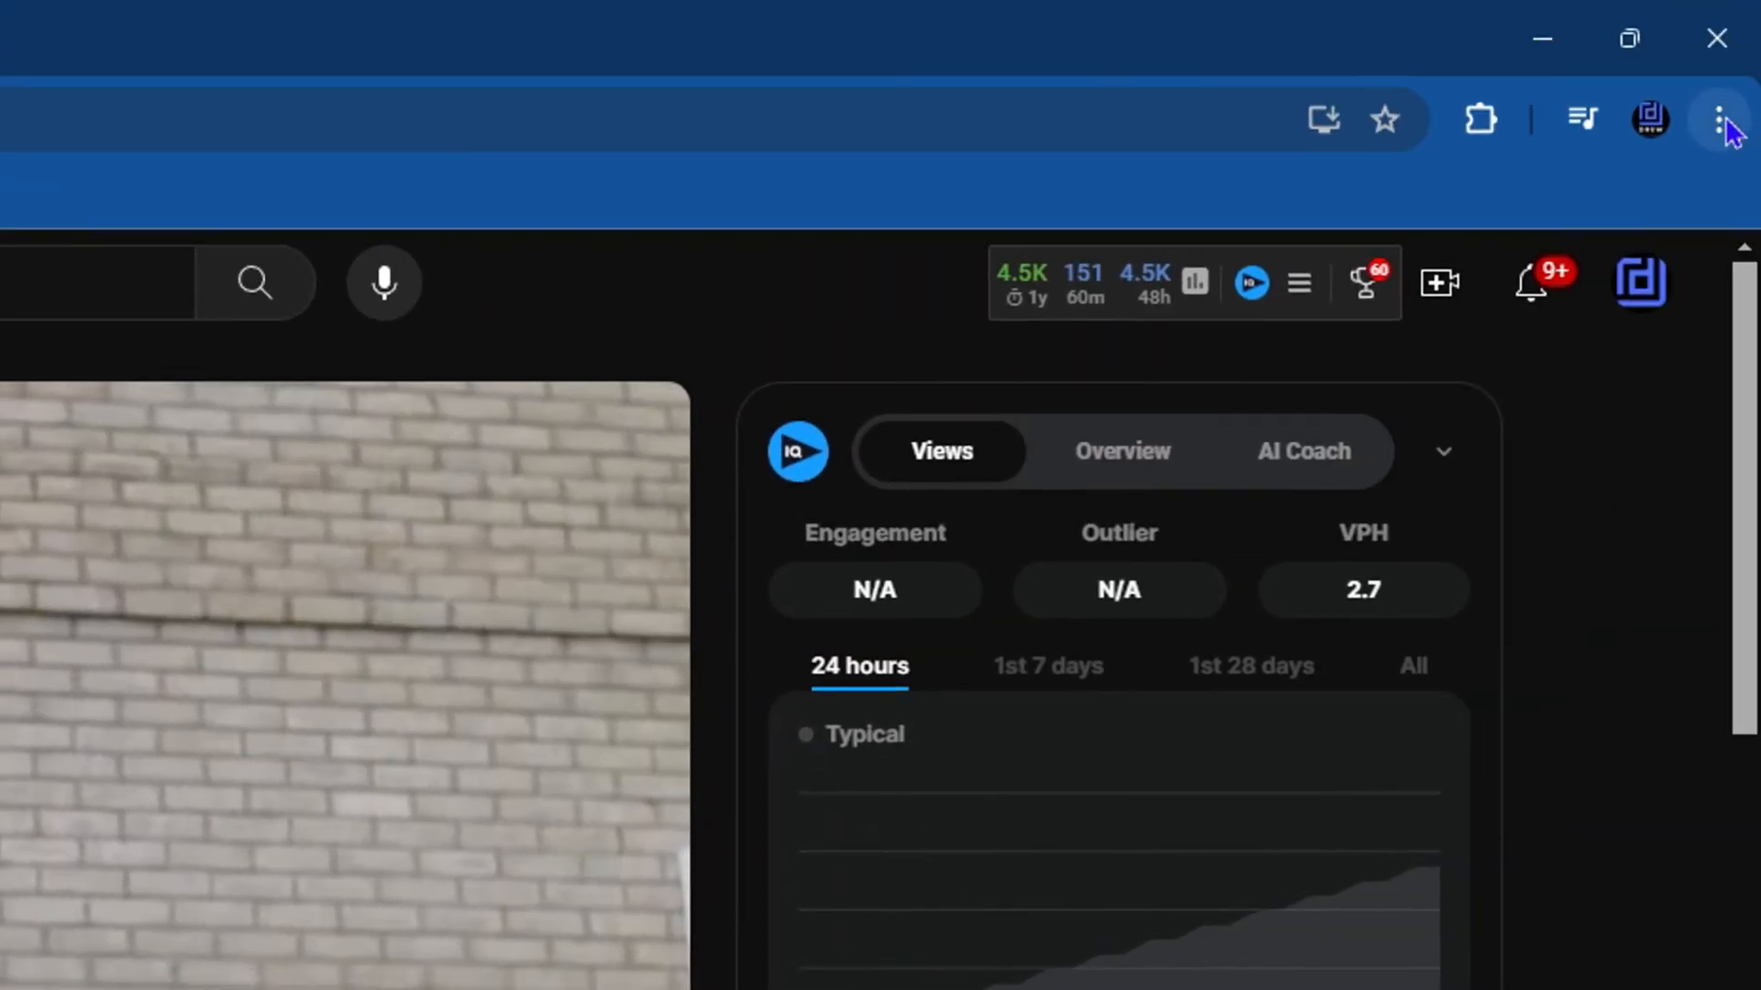
- Reach Site settings under Privacy and security and scroll to the content settings
{"action": "left_click", "coordinate": [1719, 119]}
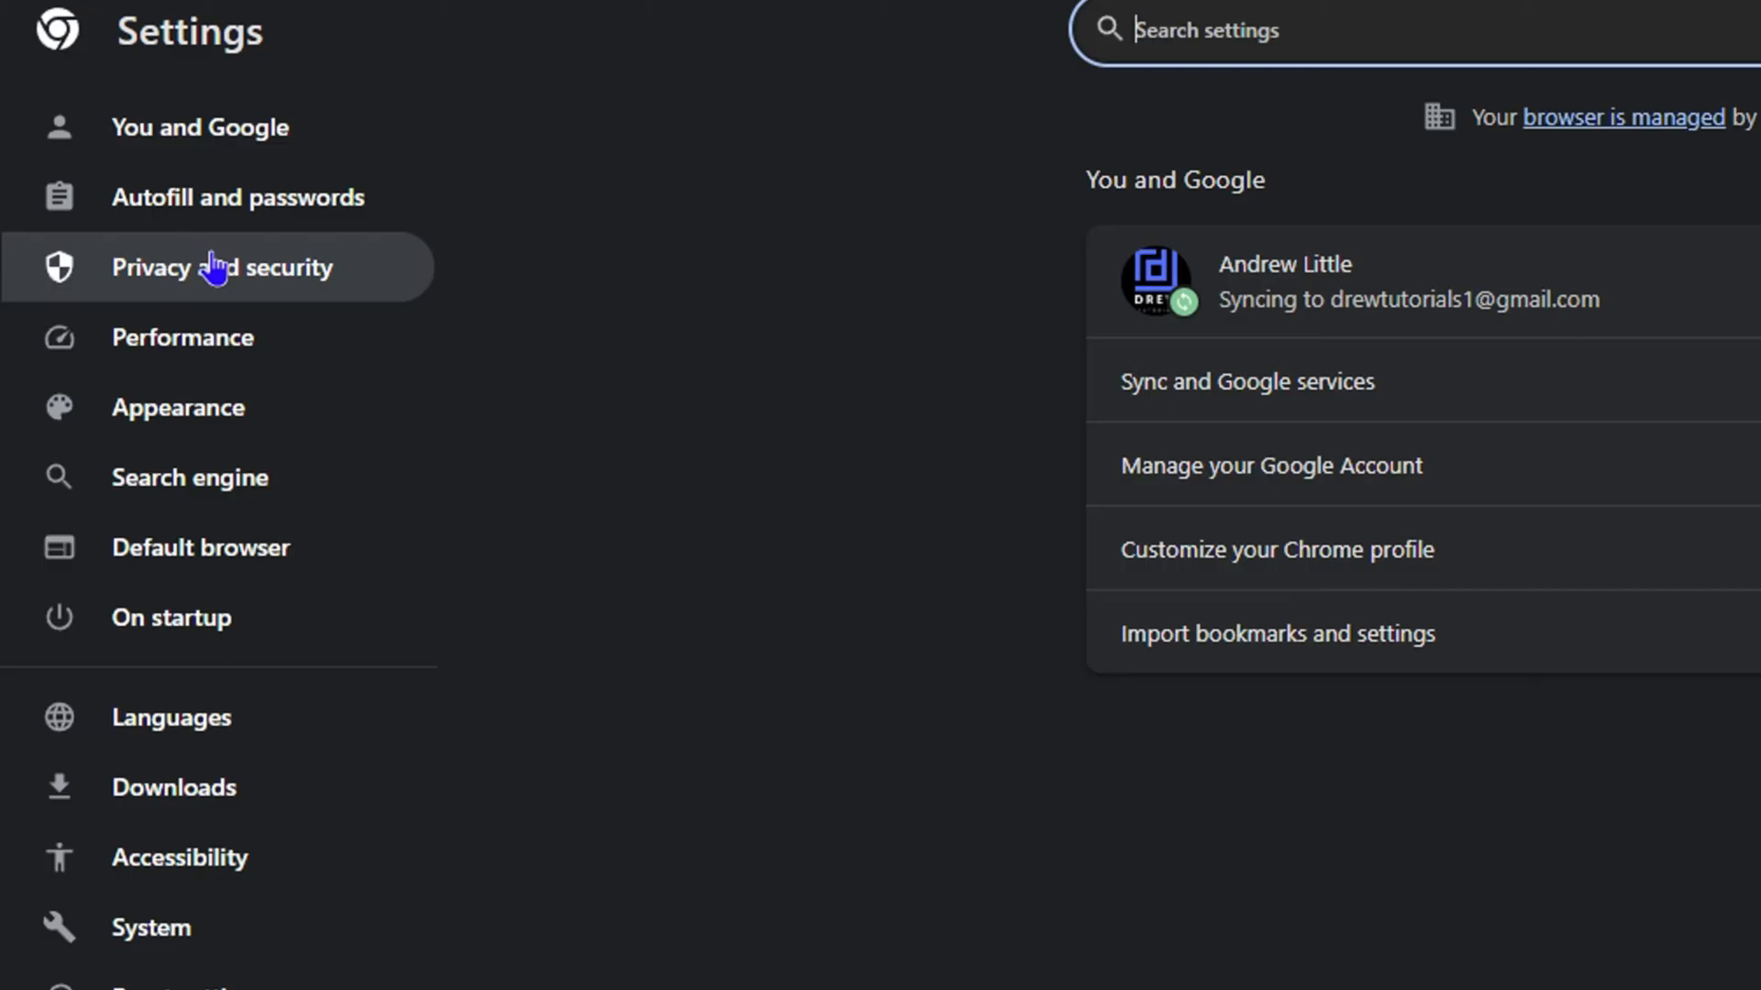
{"action": "mouse_move", "coordinate": [209, 282]}
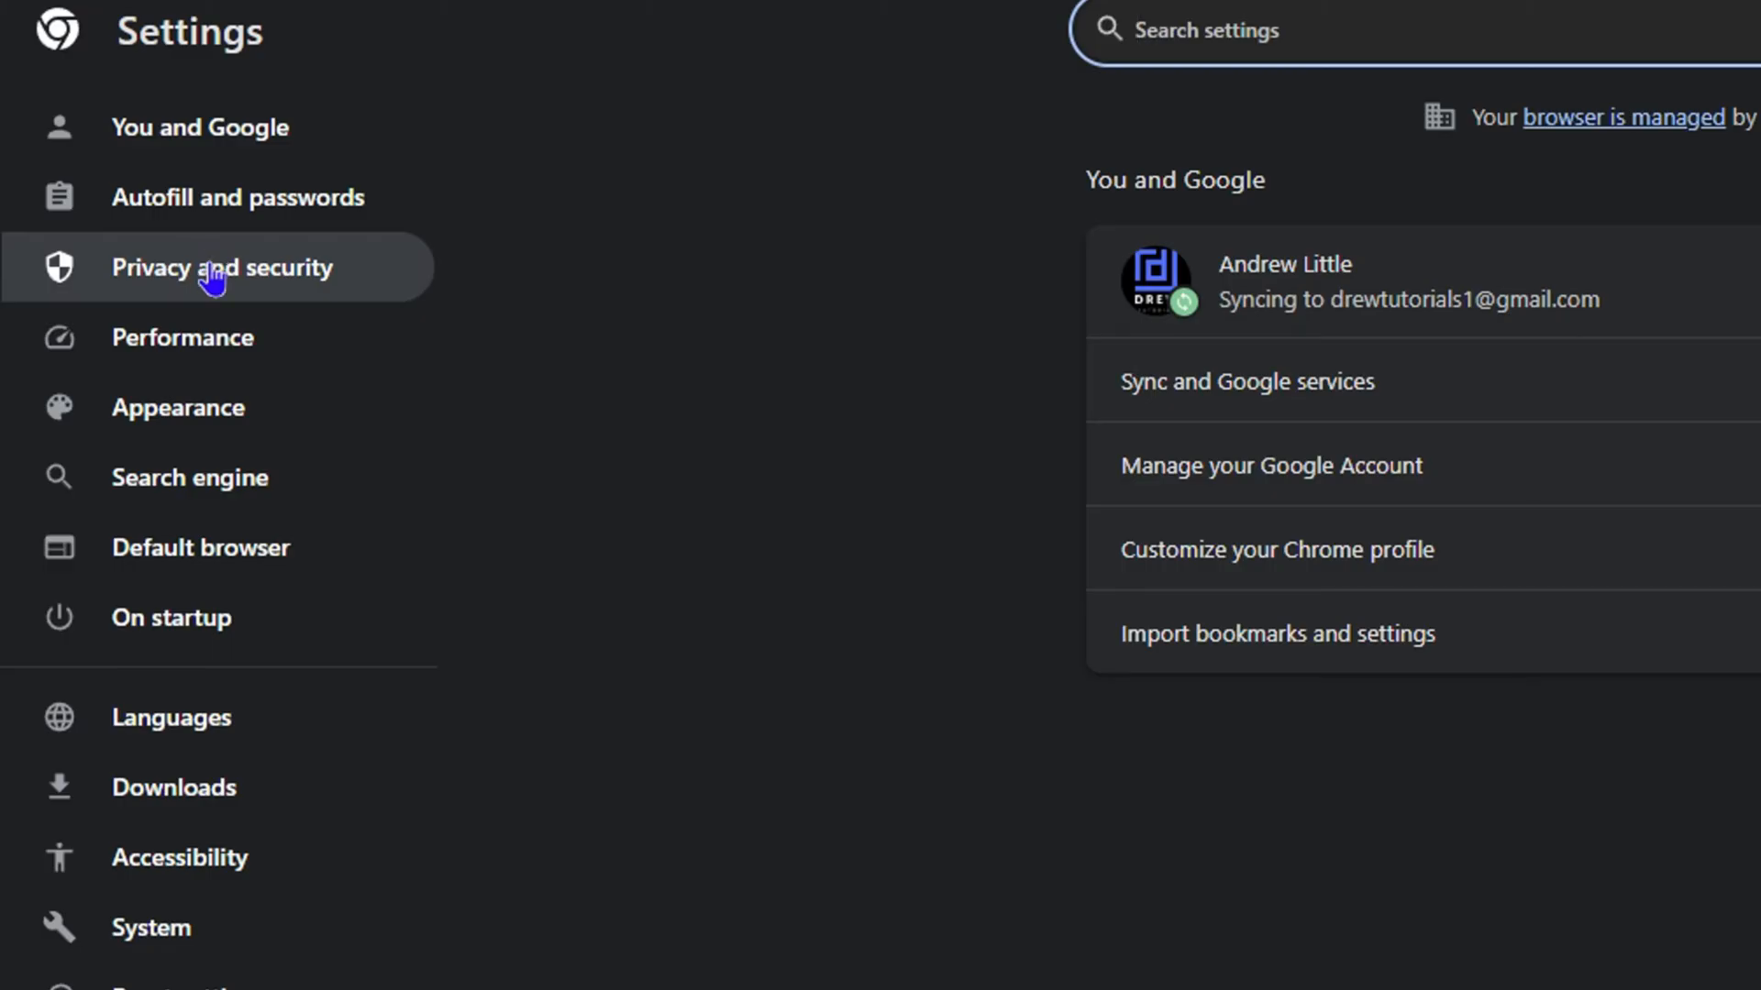
{"action": "left_click", "coordinate": [222, 268]}
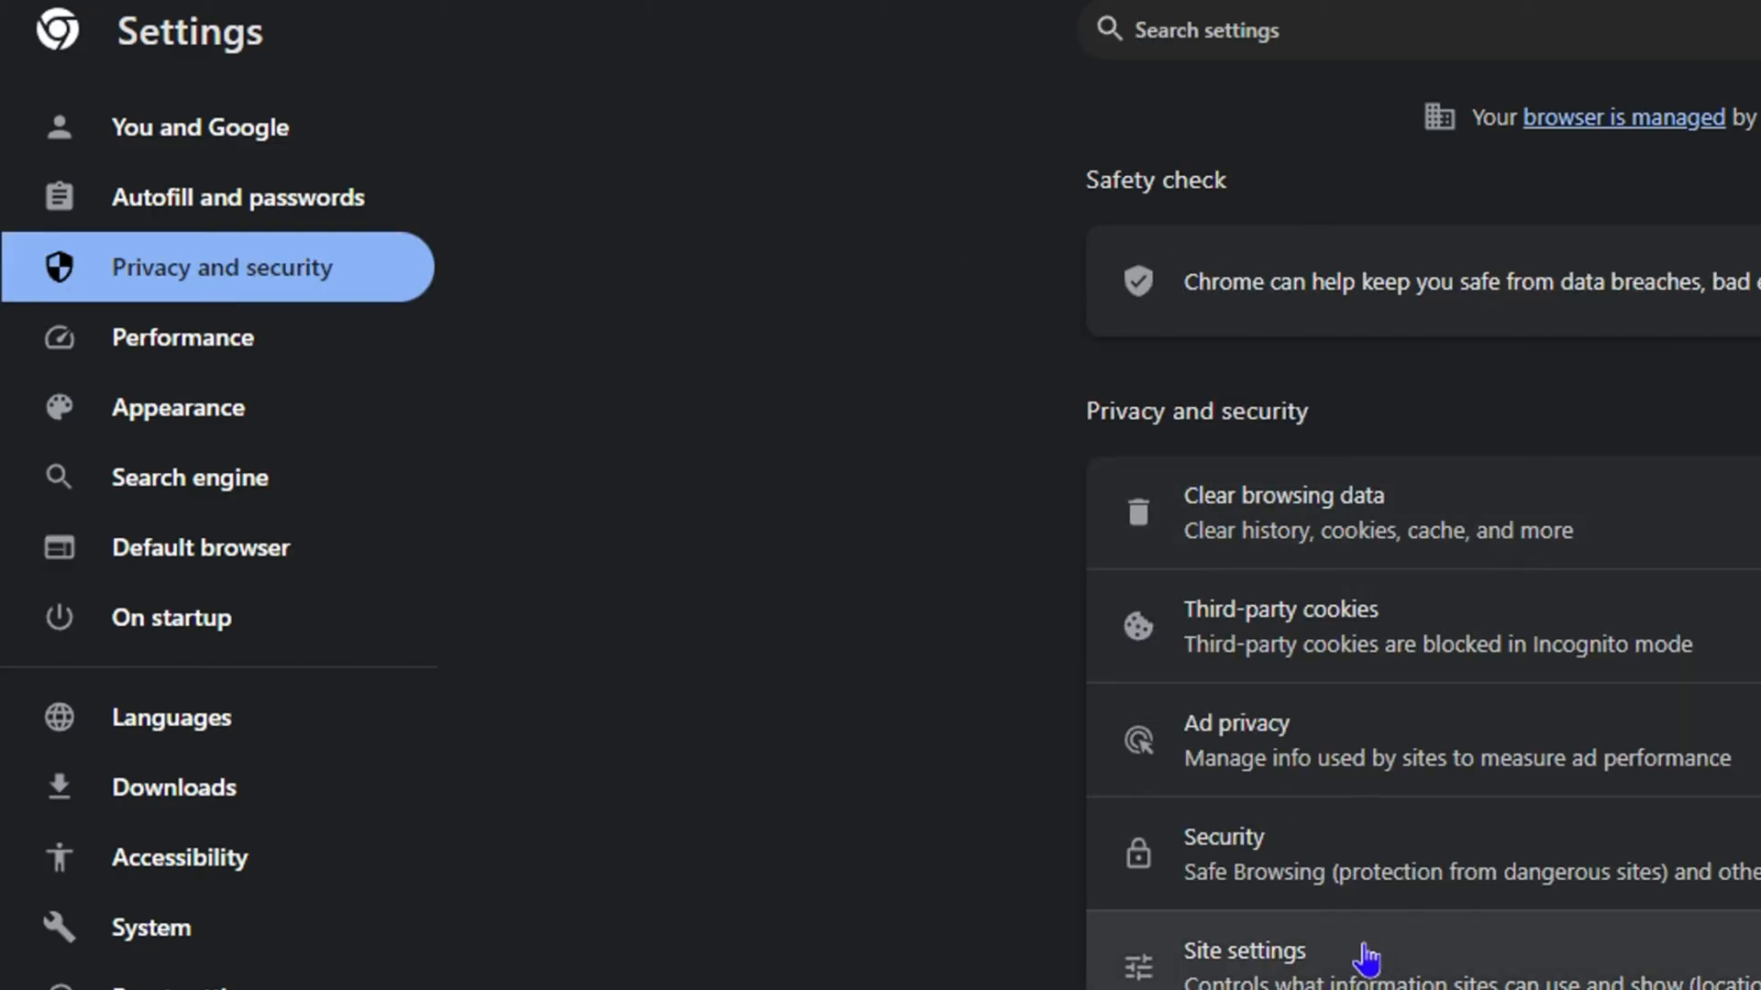
{"action": "left_click", "coordinate": [1244, 950]}
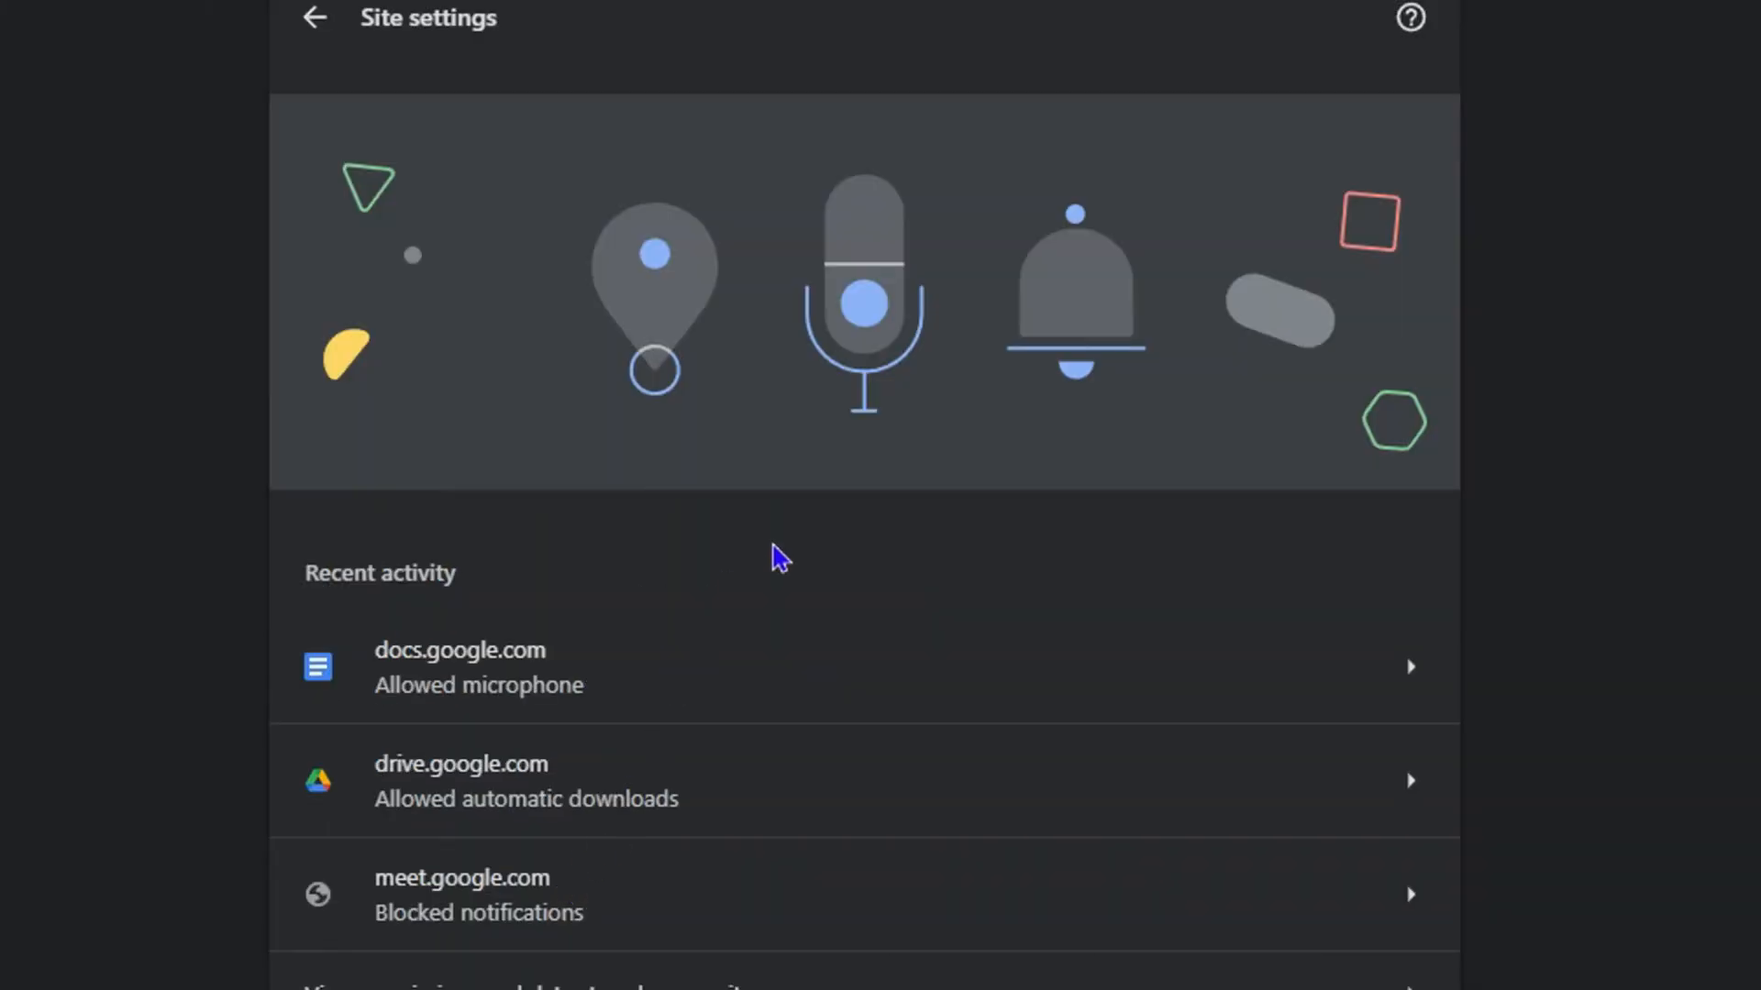
{"action": "scroll", "scroll_direction": "down", "scroll_amount": 3}
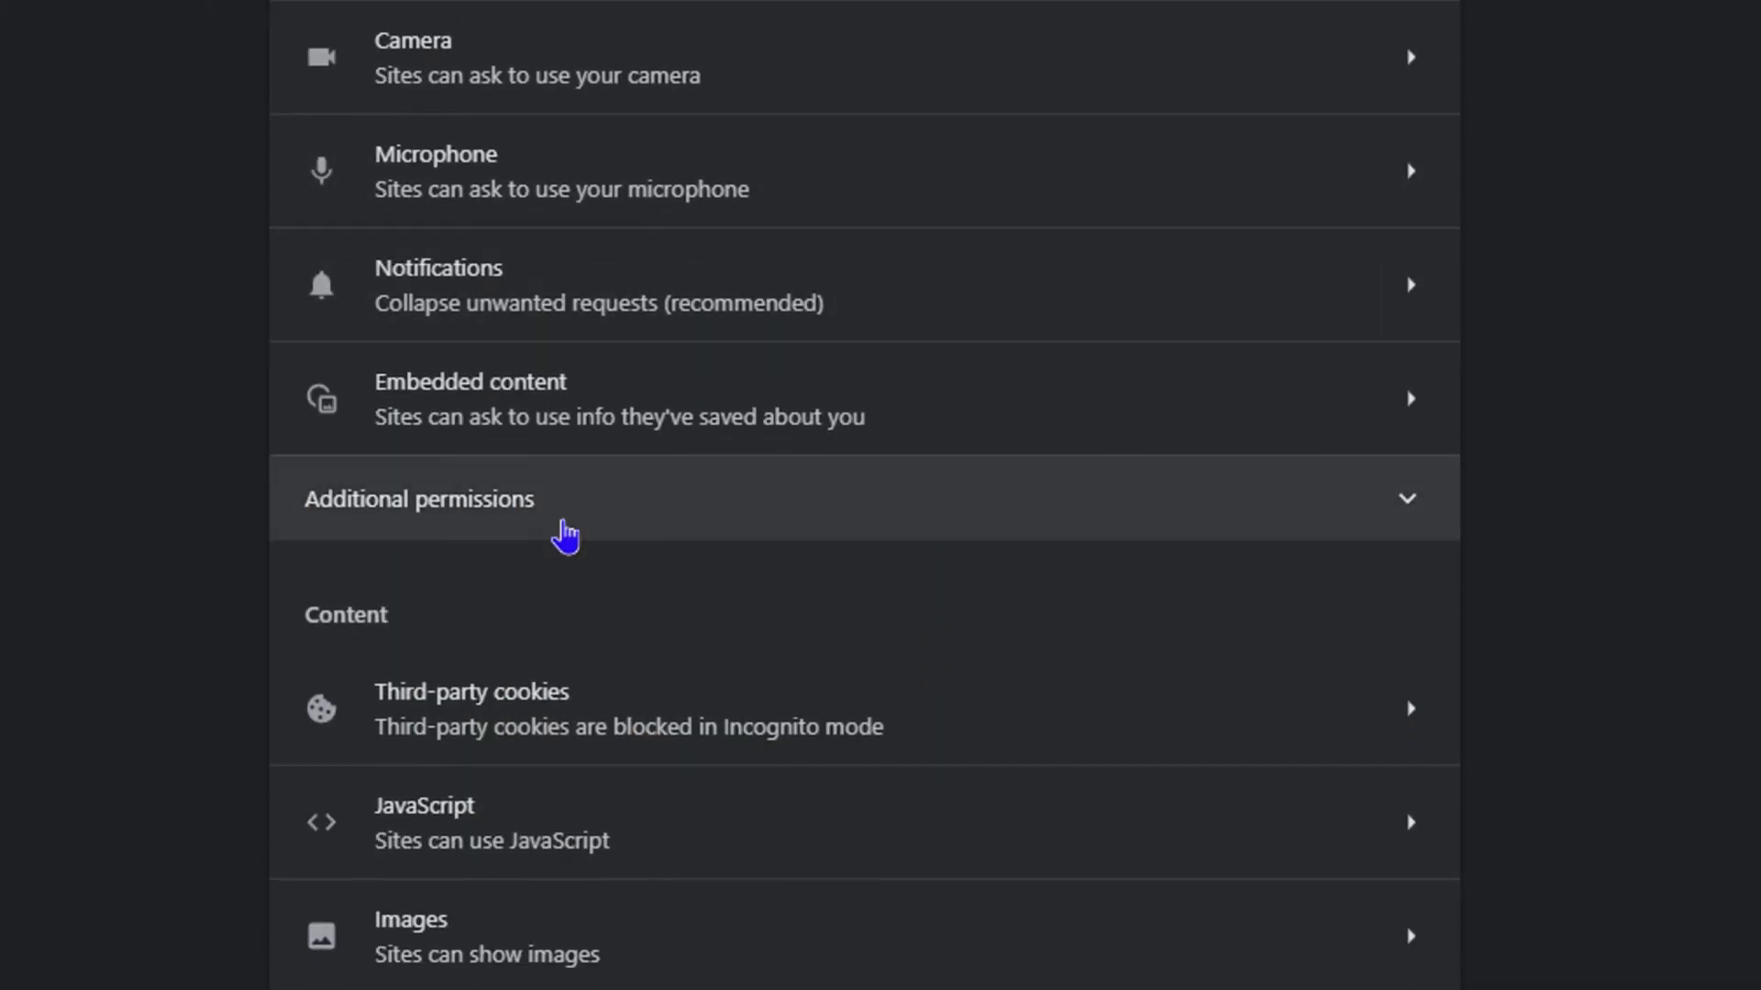
{"action": "scroll", "scroll_direction": "down", "scroll_amount": 3}
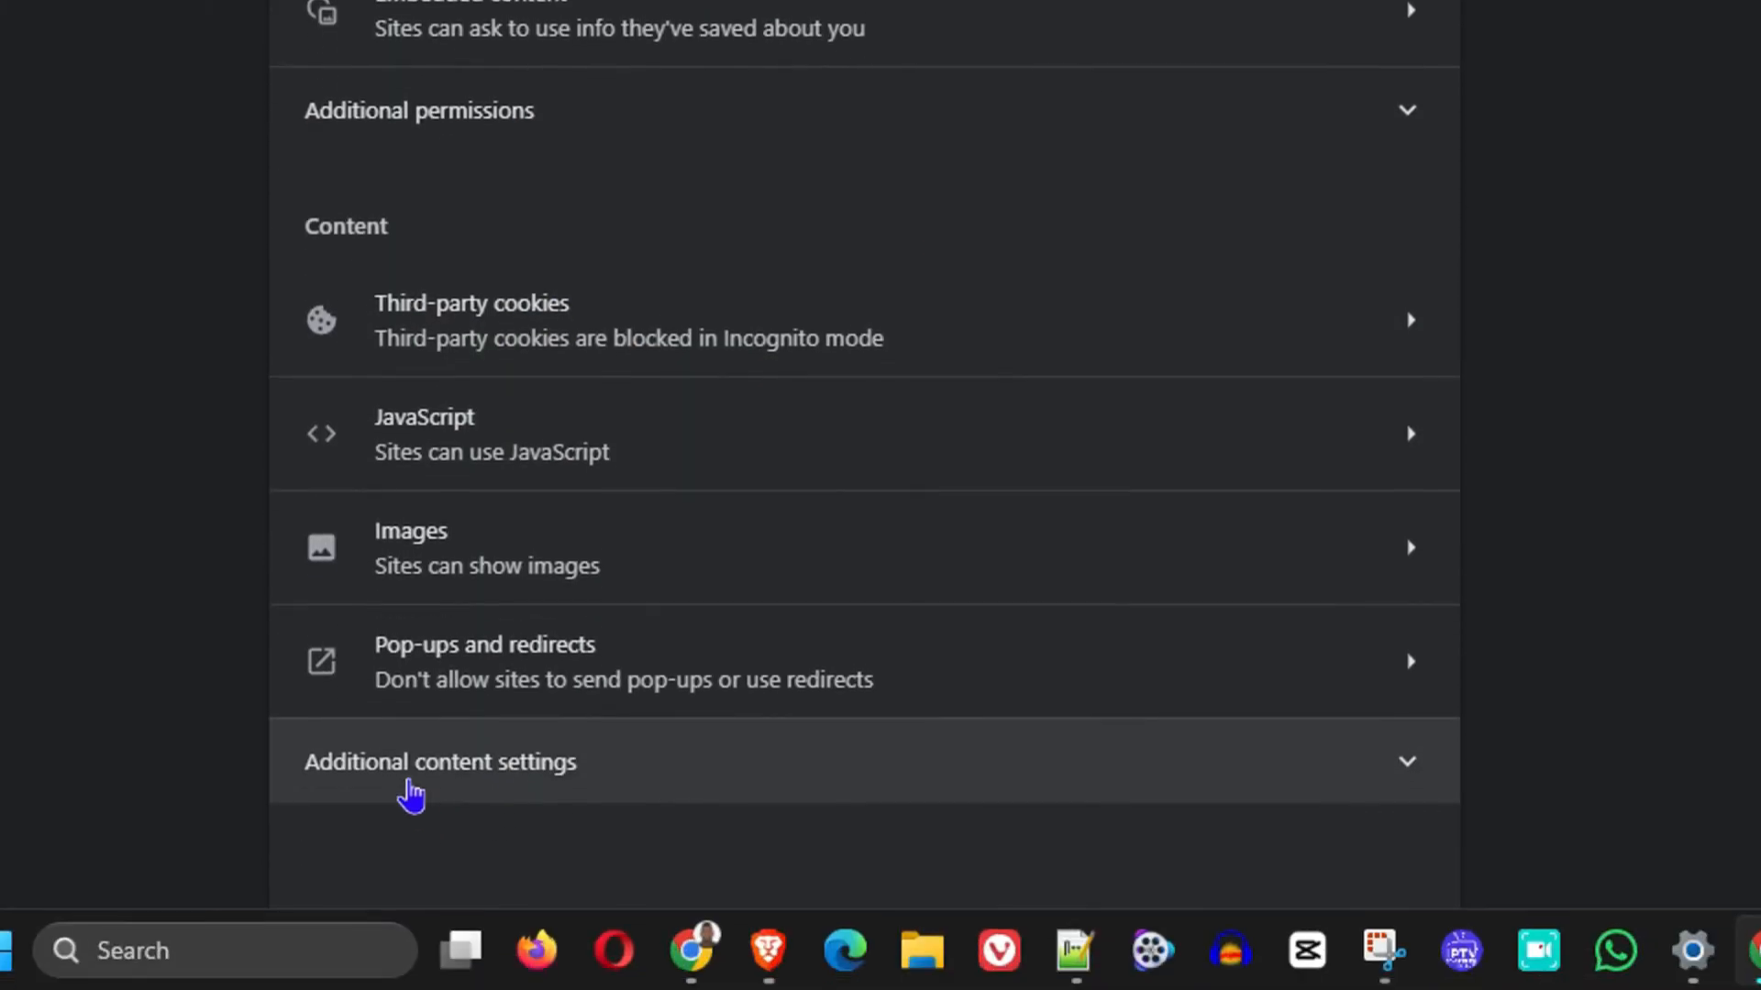
{"action": "mouse_move", "coordinate": [409, 789]}
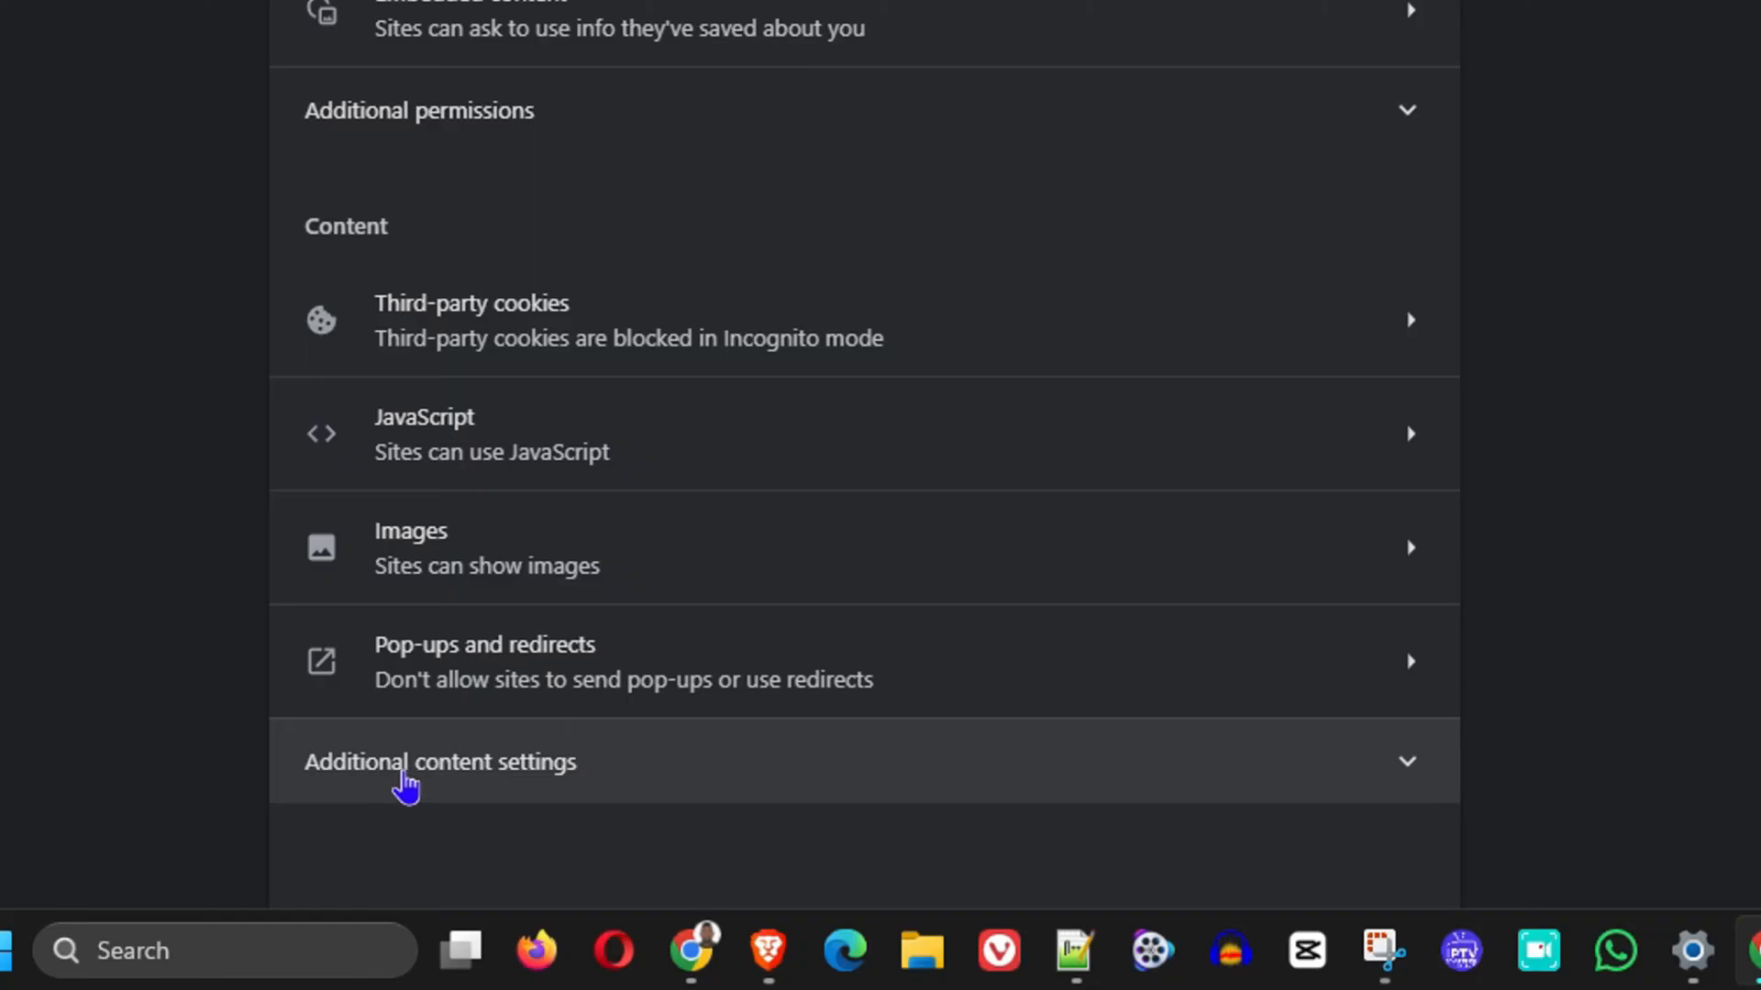
- In the Sound content setting, choose 'Sites can play sound' as the default behavior
{"action": "left_click", "coordinate": [440, 763]}
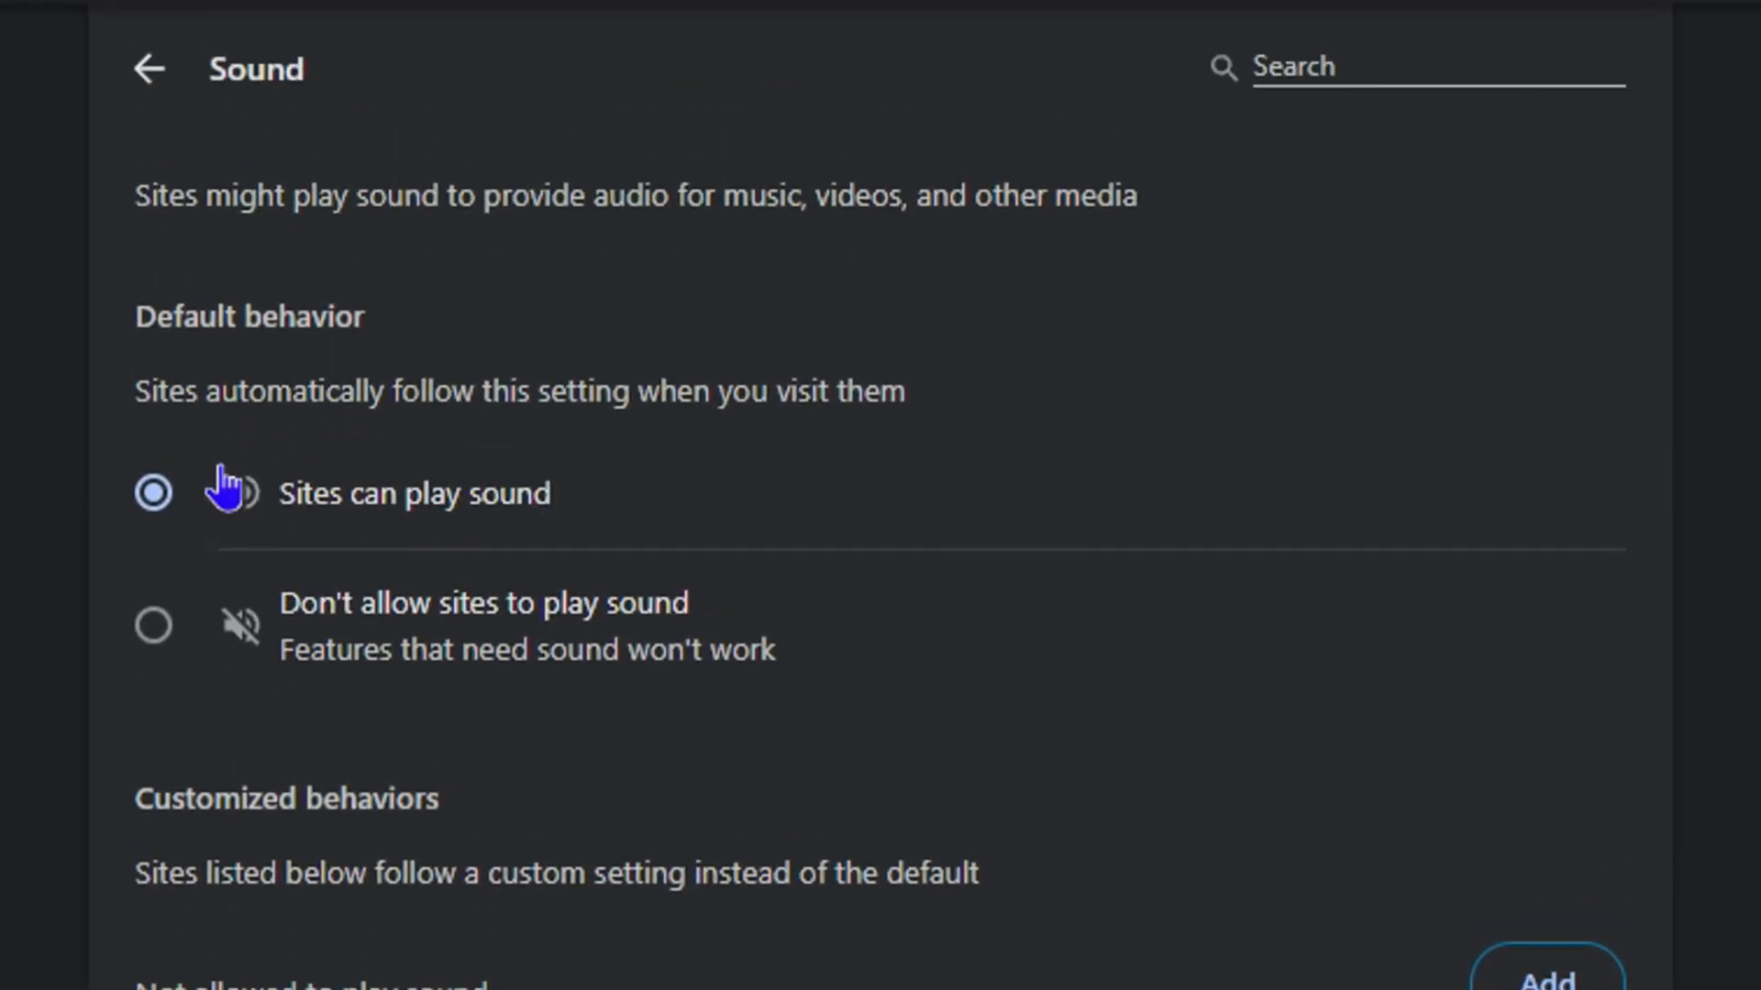
{"action": "left_click", "coordinate": [154, 626]}
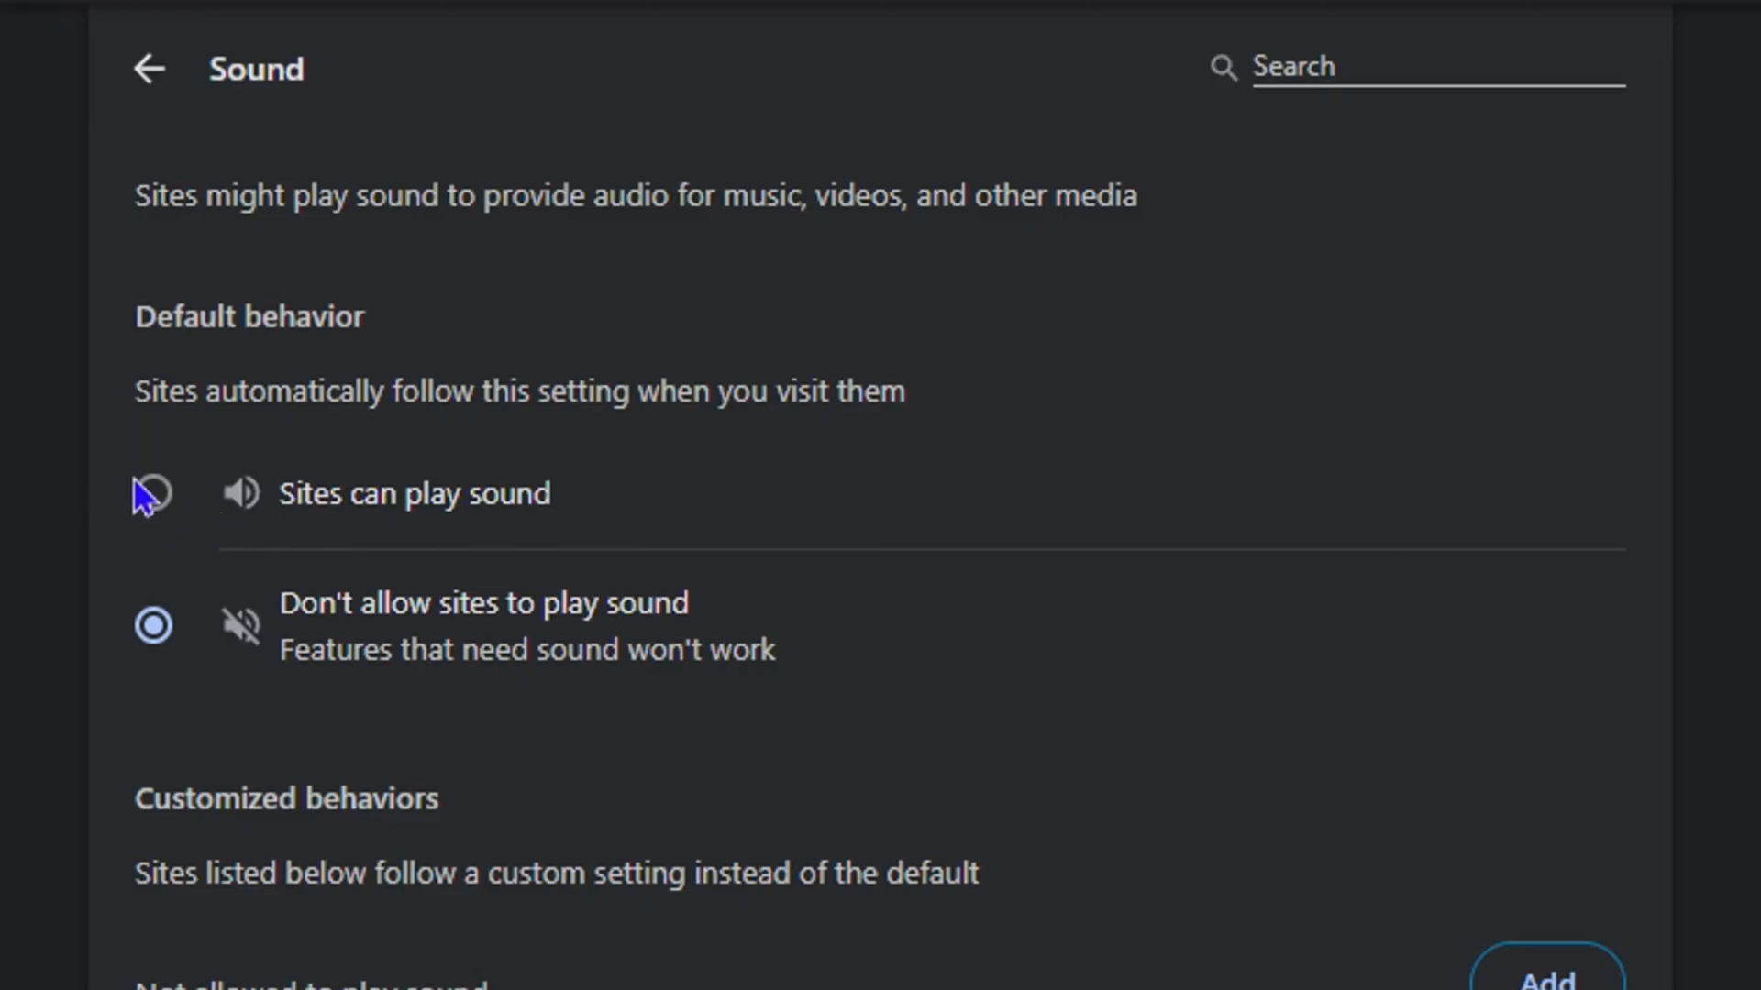
{"action": "left_click", "coordinate": [154, 493]}
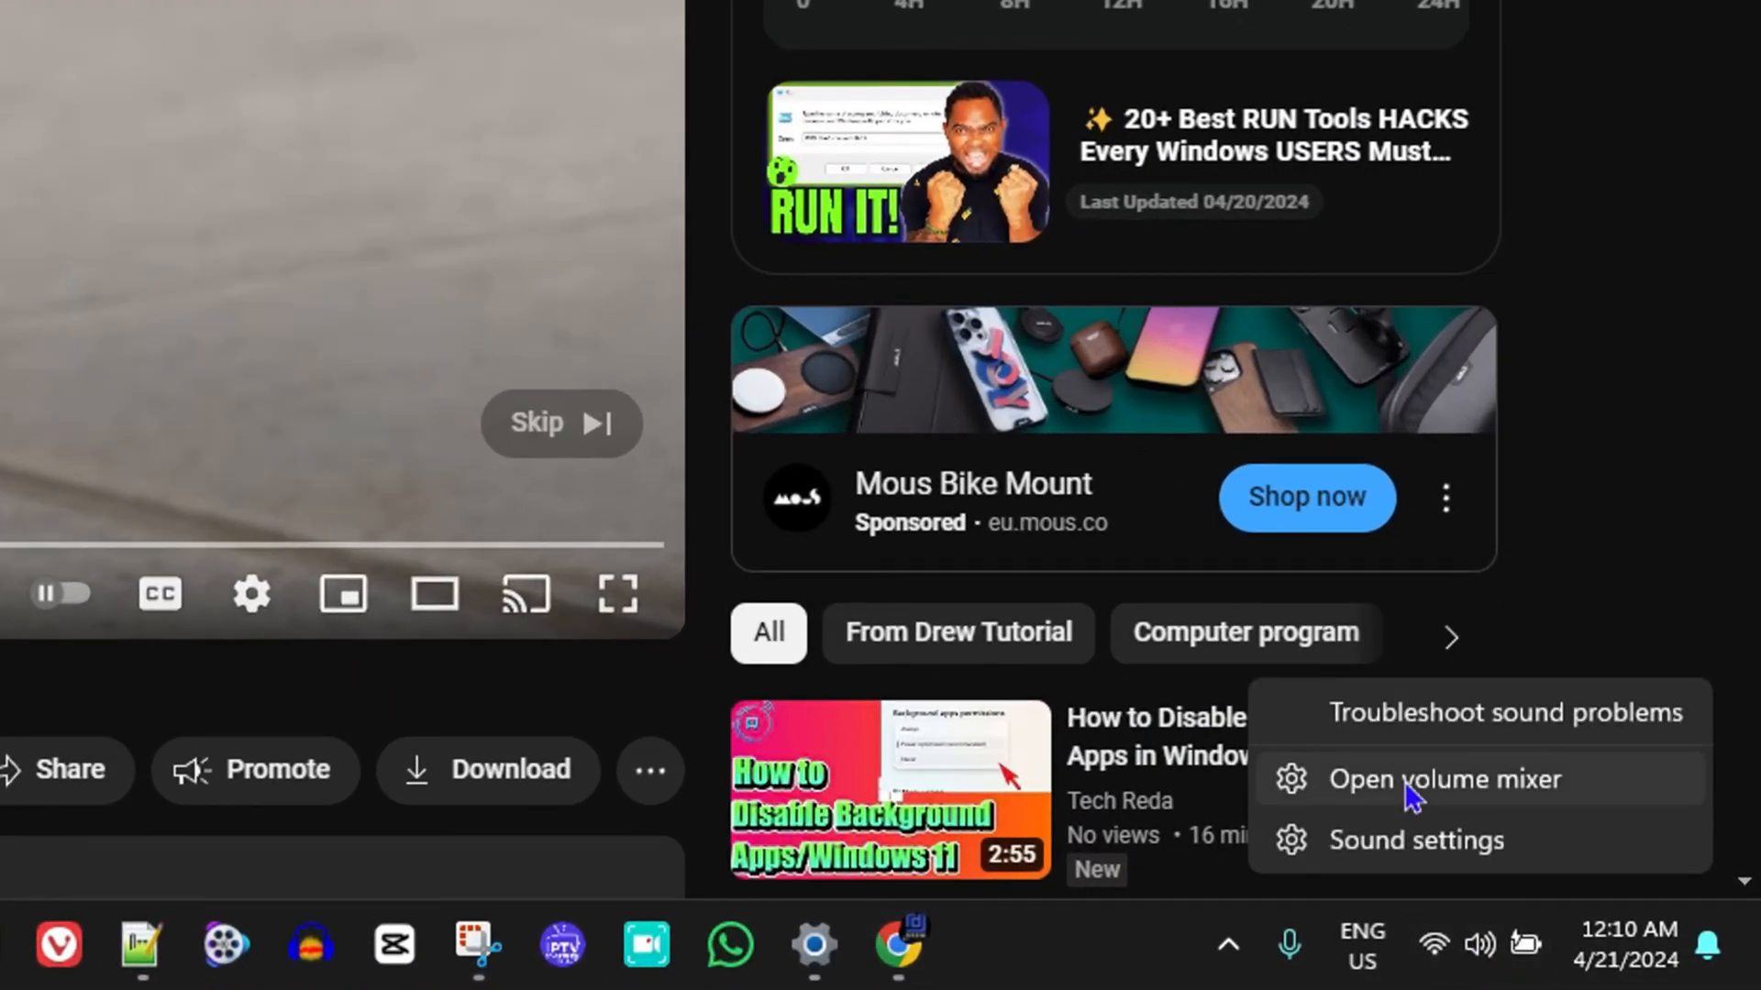
- Launch the Windows volume mixer from the taskbar speaker icon
{"action": "left_click", "coordinate": [1445, 780]}
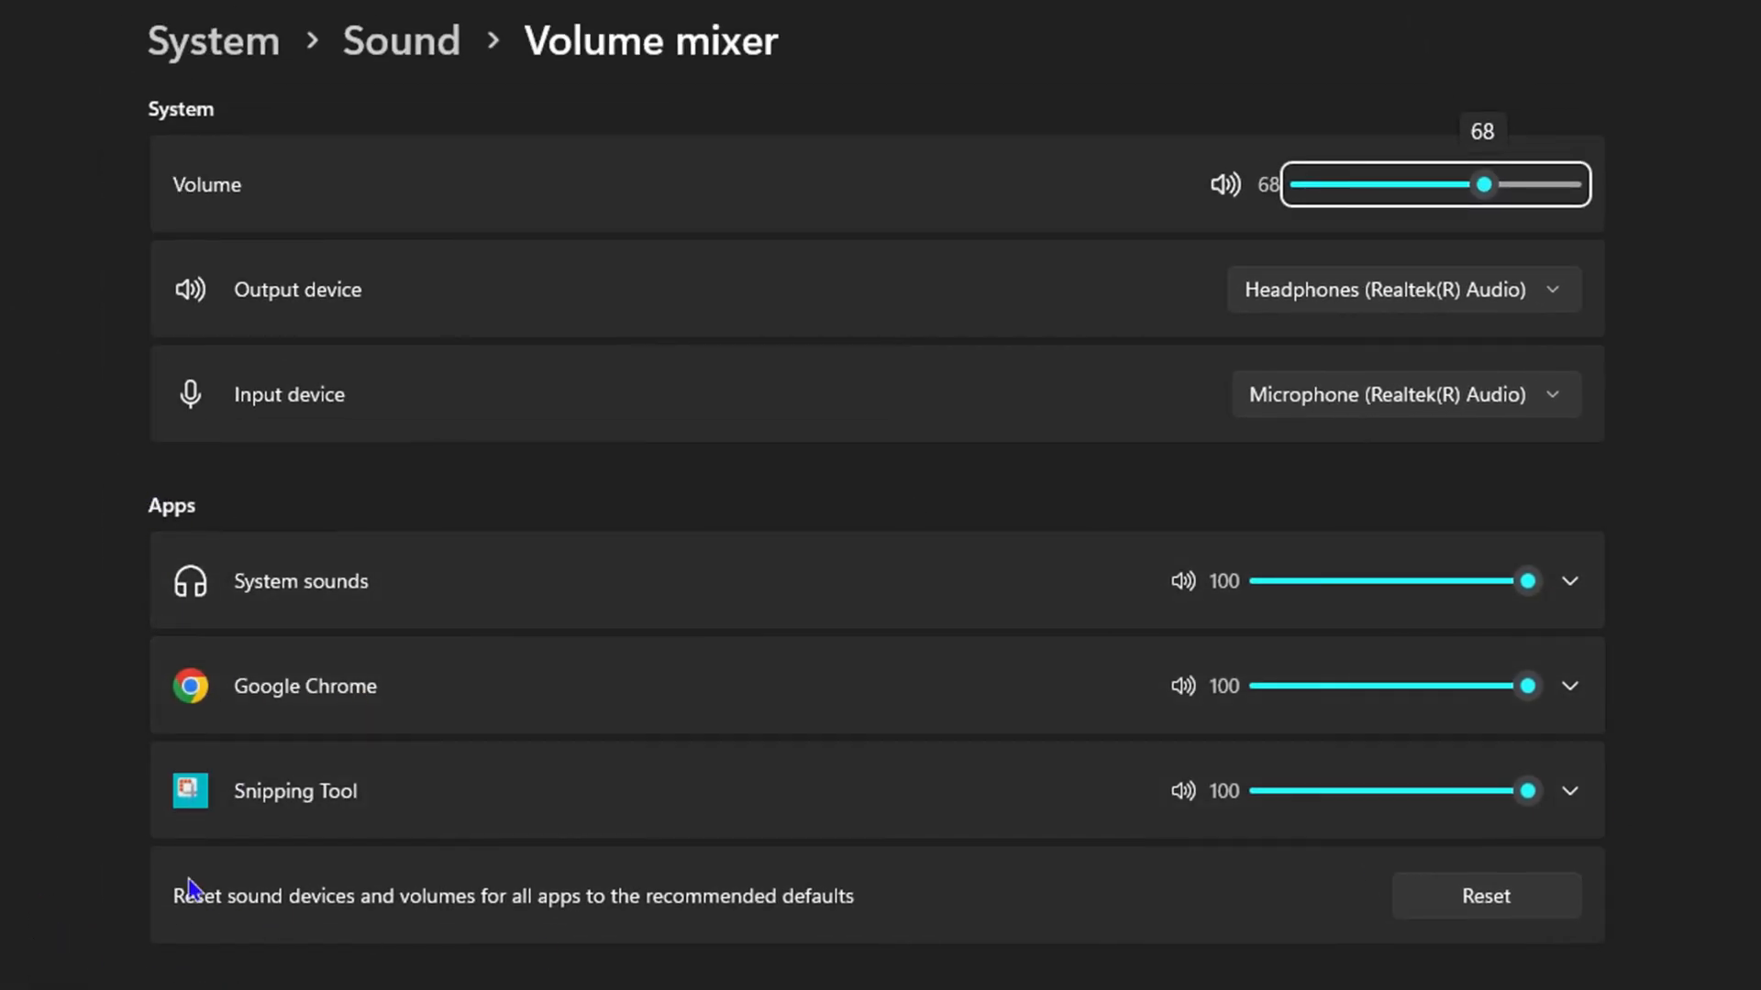
{"action": "mouse_move", "coordinate": [713, 609]}
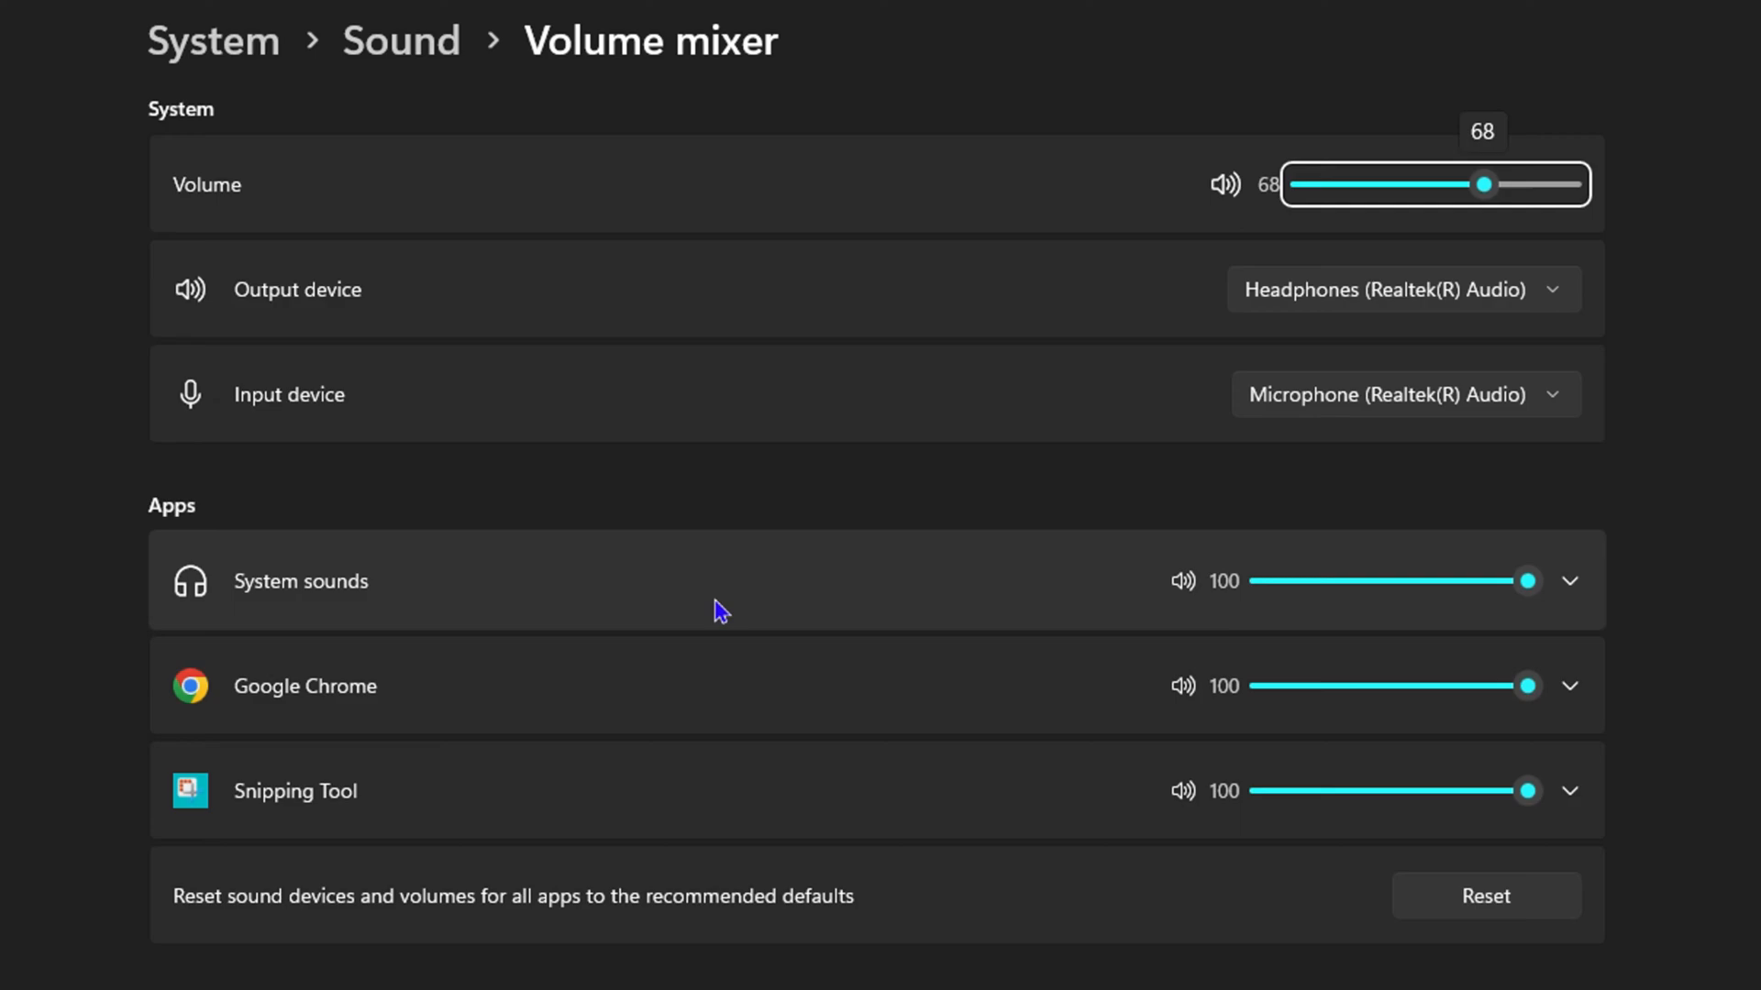
- Drop Google Chrome's app volume to 0, then drag it back up to 100
{"action": "left_click", "coordinate": [1199, 579]}
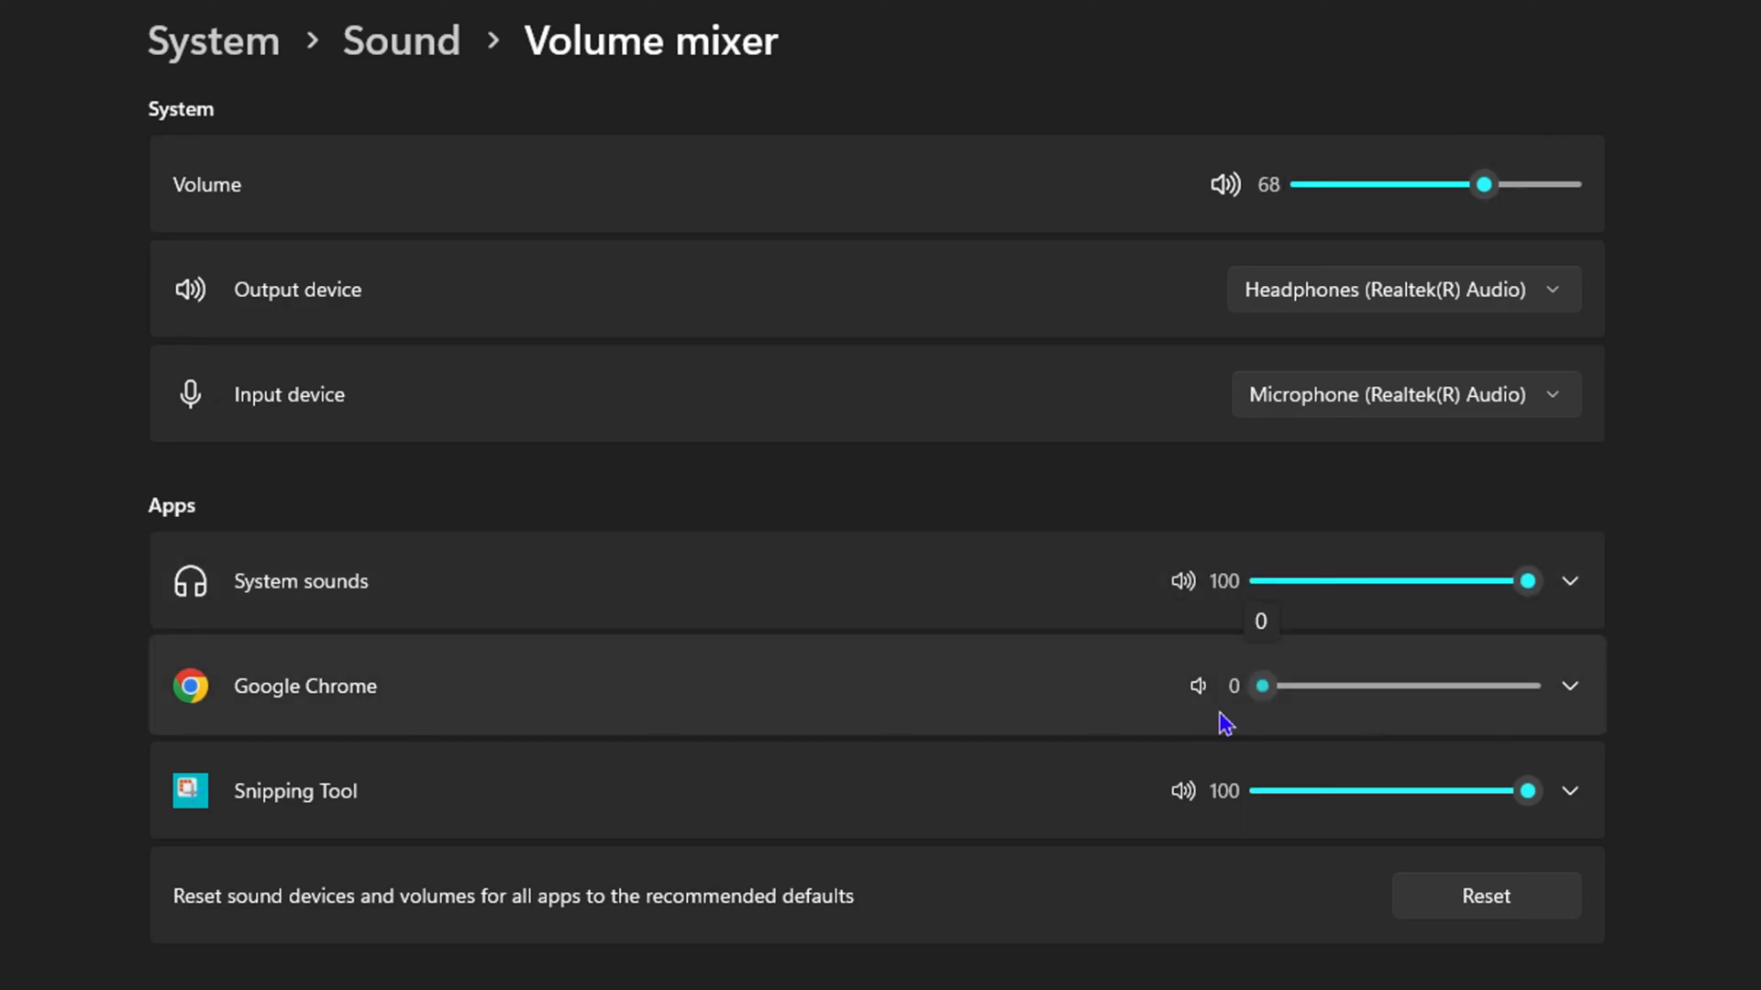
{"action": "left_click_drag", "start_coordinate": [1260, 684], "coordinate": [1280, 684]}
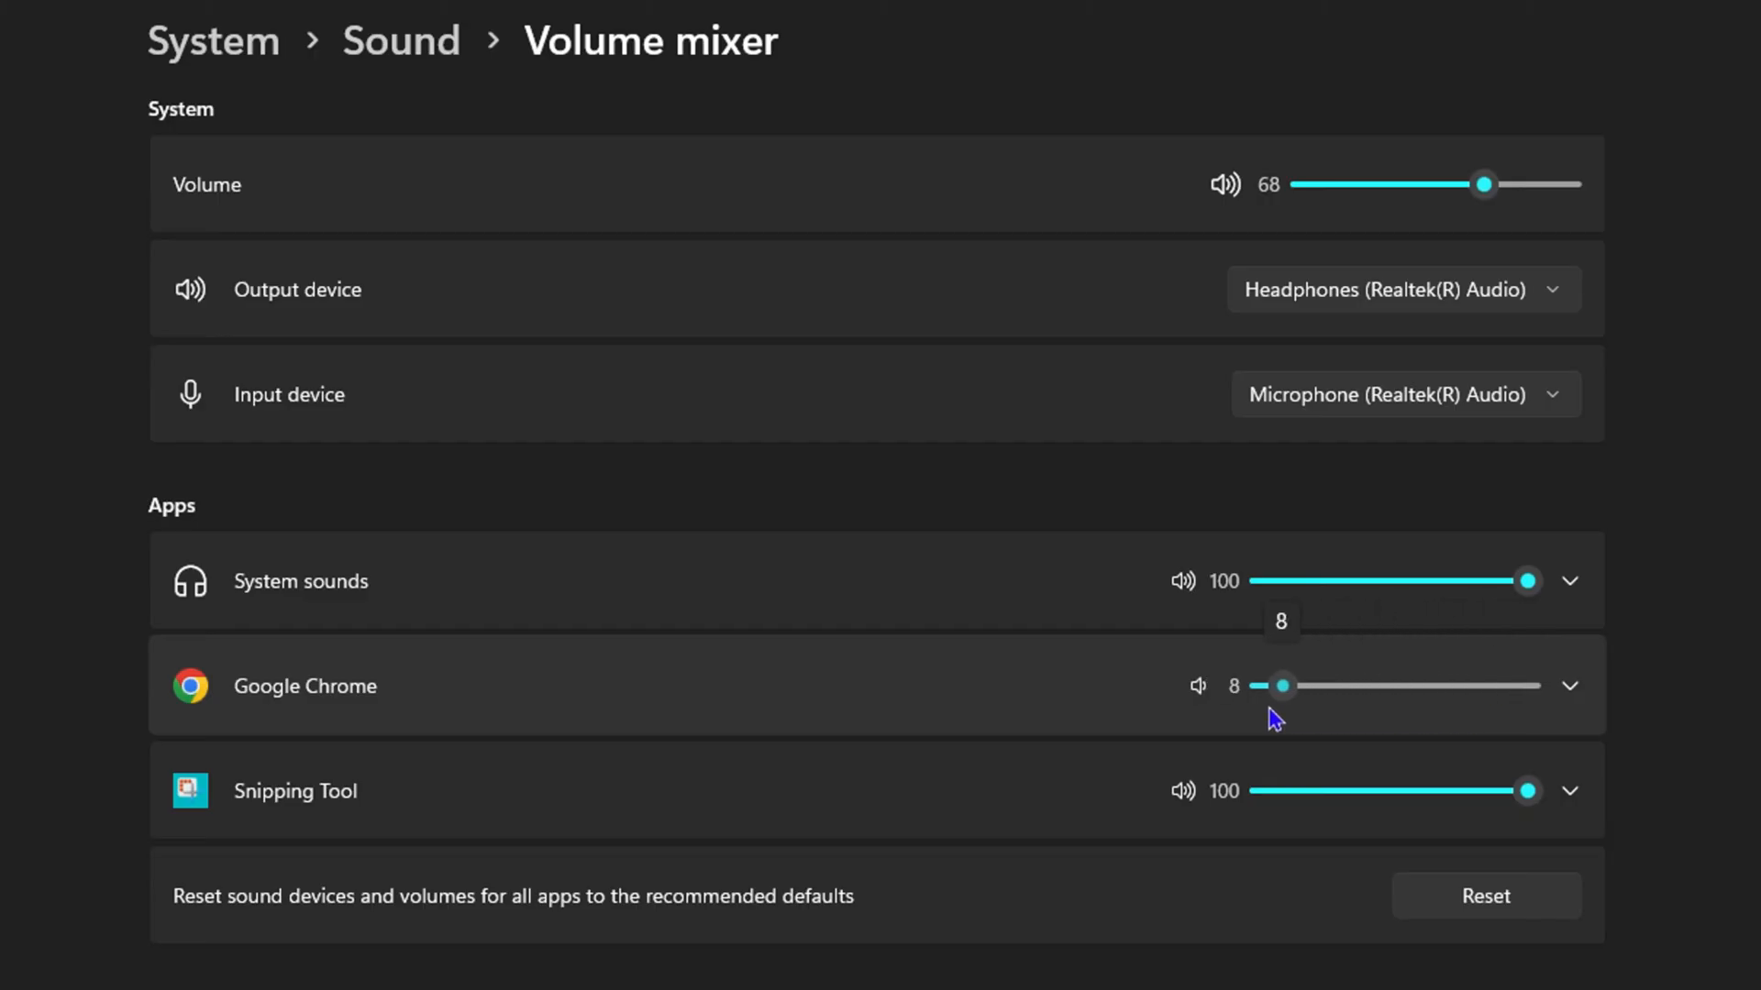
{"action": "left_click_drag", "start_coordinate": [1282, 686], "coordinate": [1528, 686]}
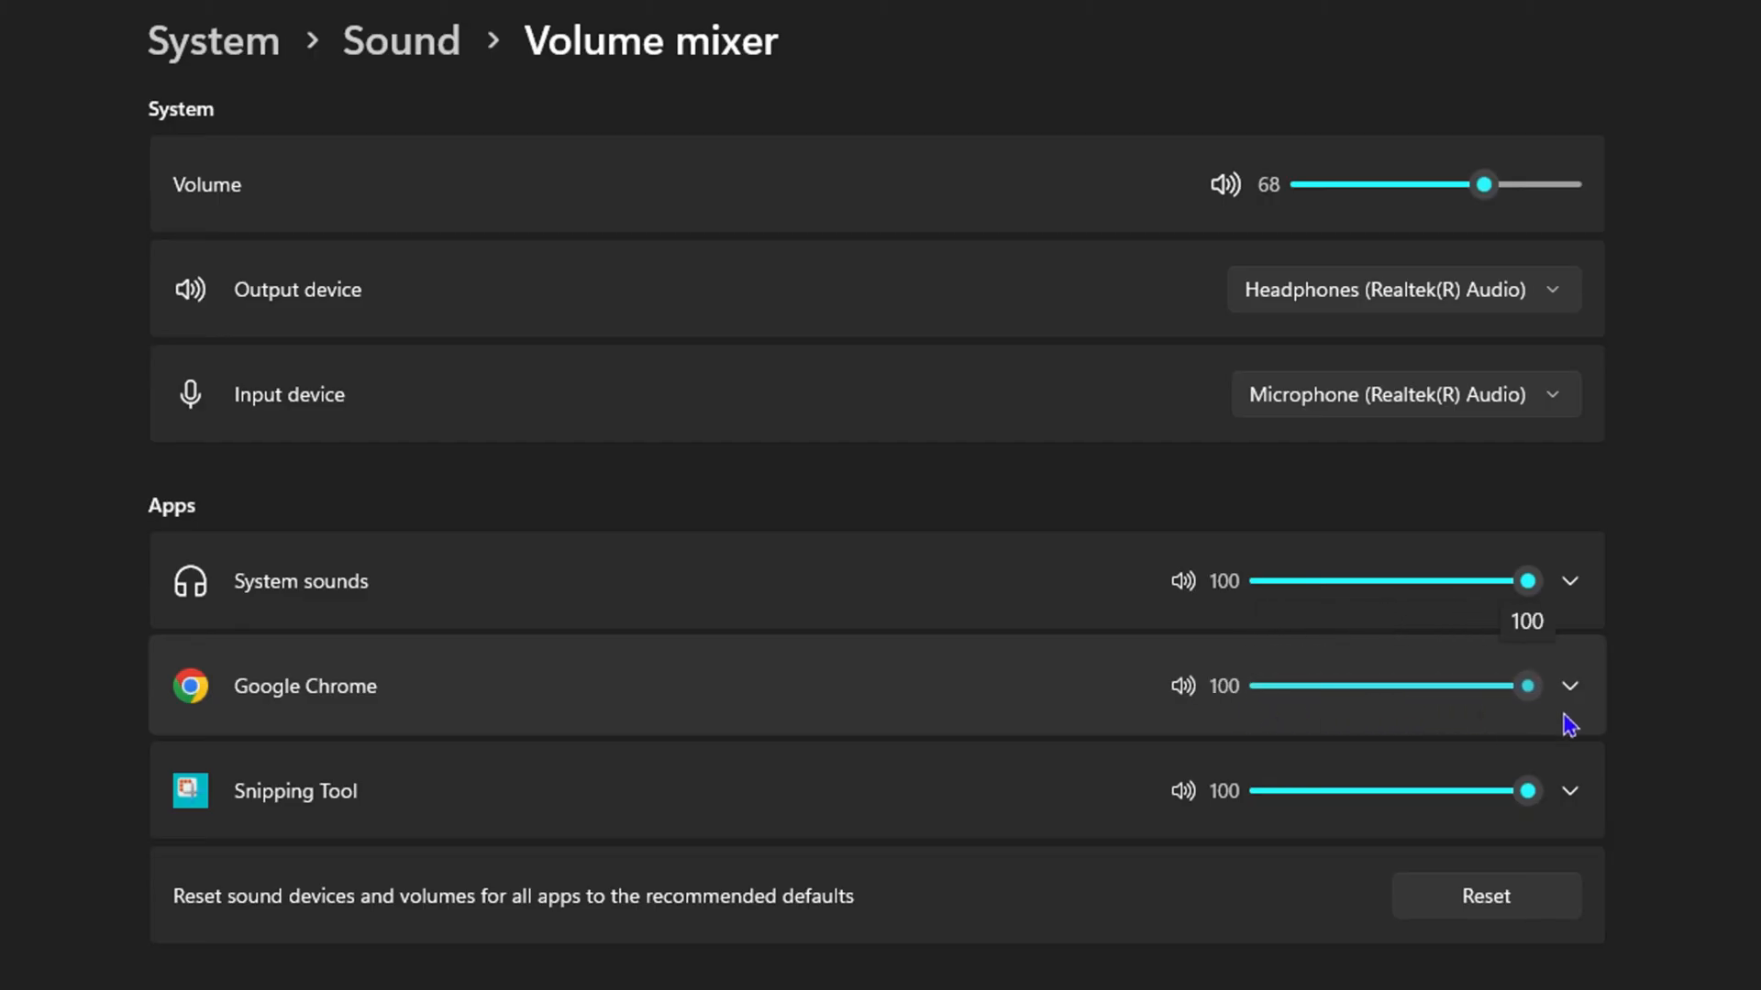
{"action": "mouse_move", "coordinate": [606, 714]}
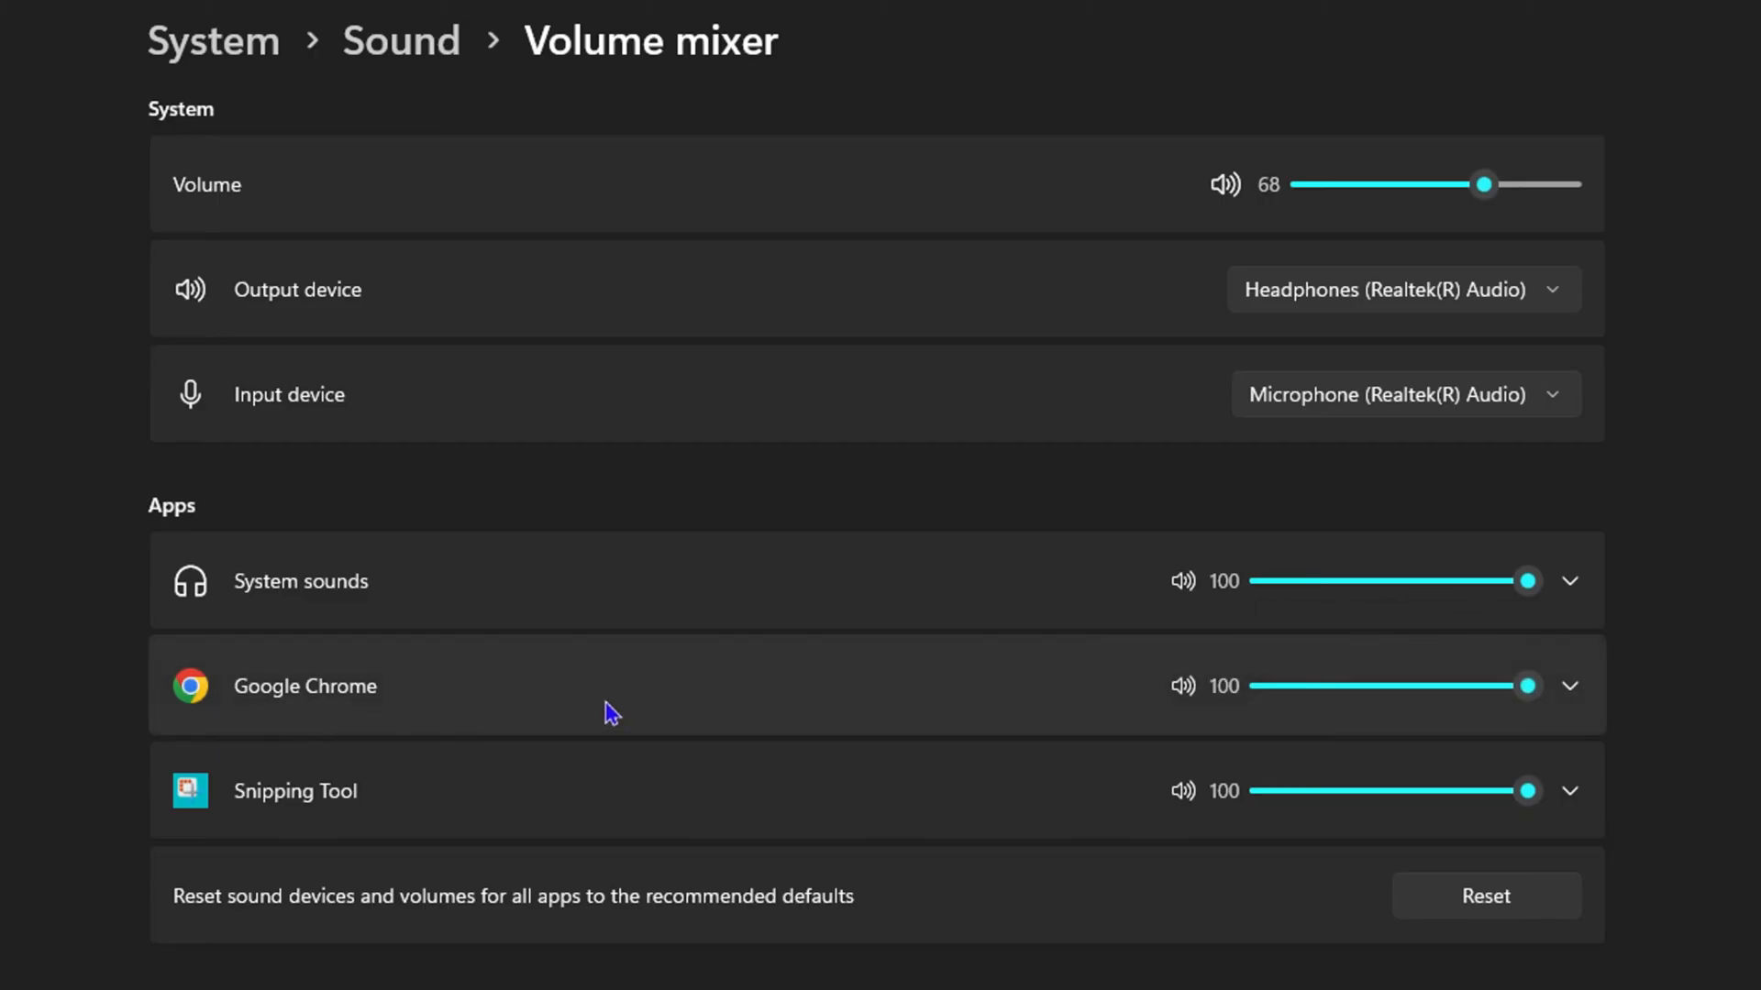
{"action": "mouse_move", "coordinate": [449, 752]}
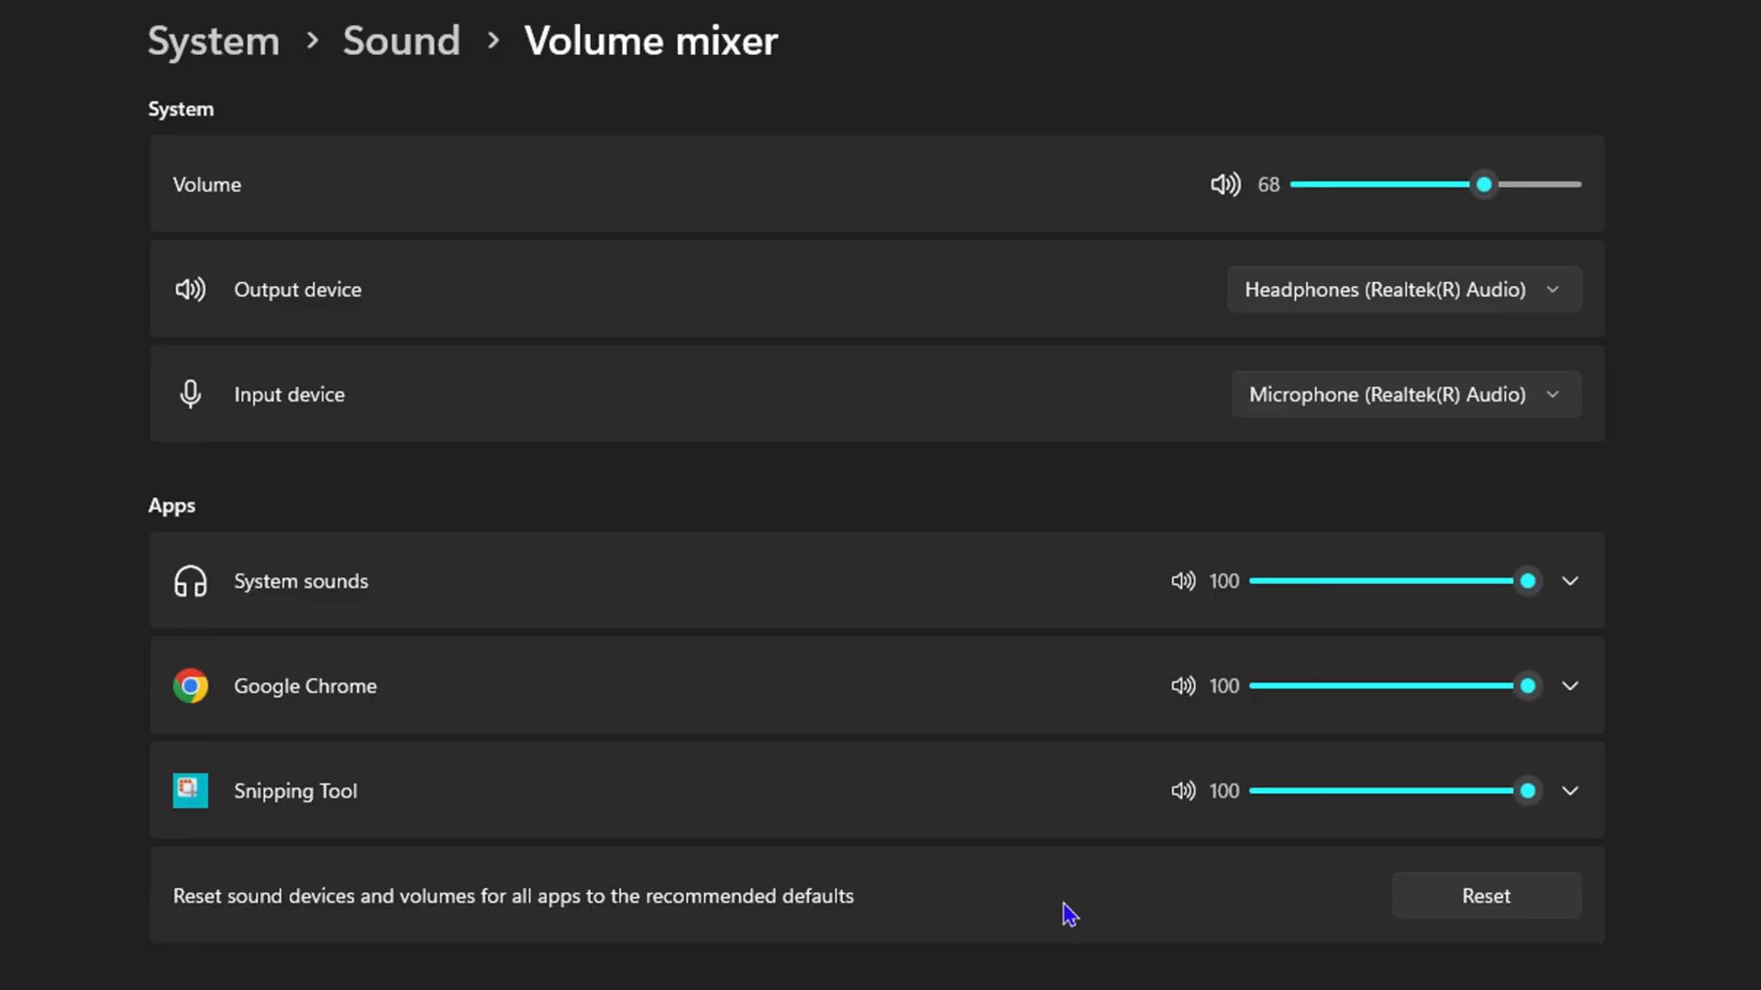
{"action": "mouse_move", "coordinate": [1086, 979]}
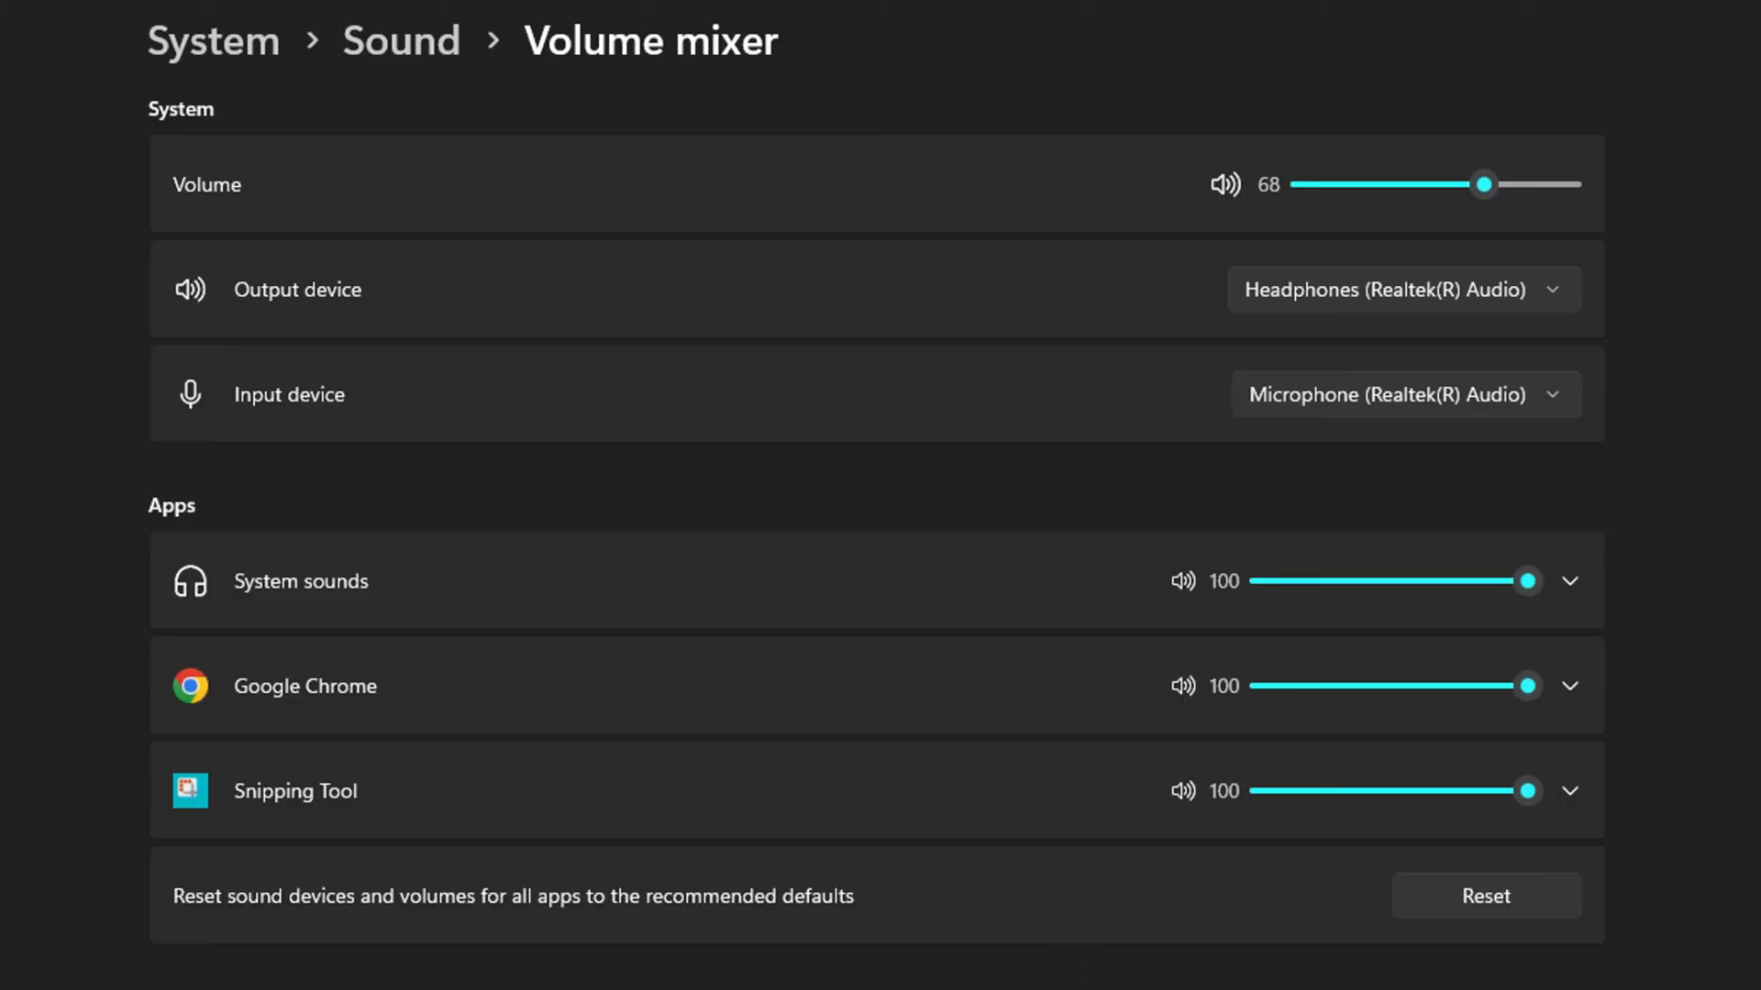
{"action": "mouse_move", "coordinate": [827, 711]}
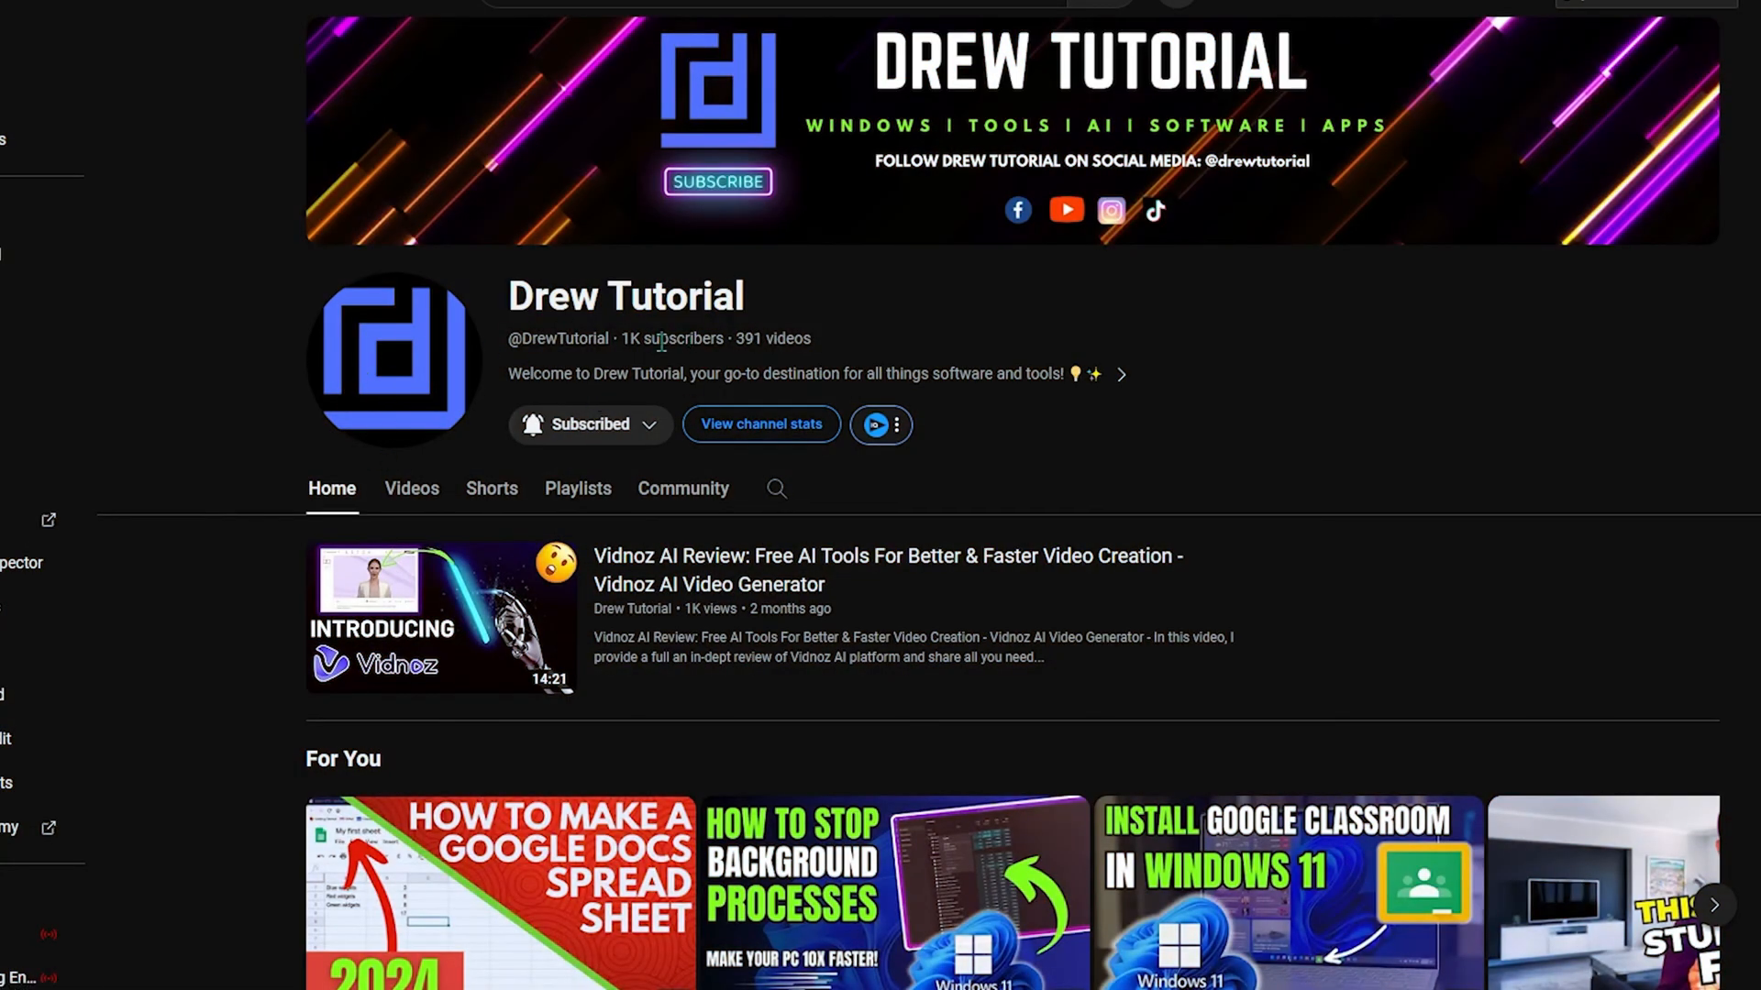
{"action": "mouse_move", "coordinate": [679, 352]}
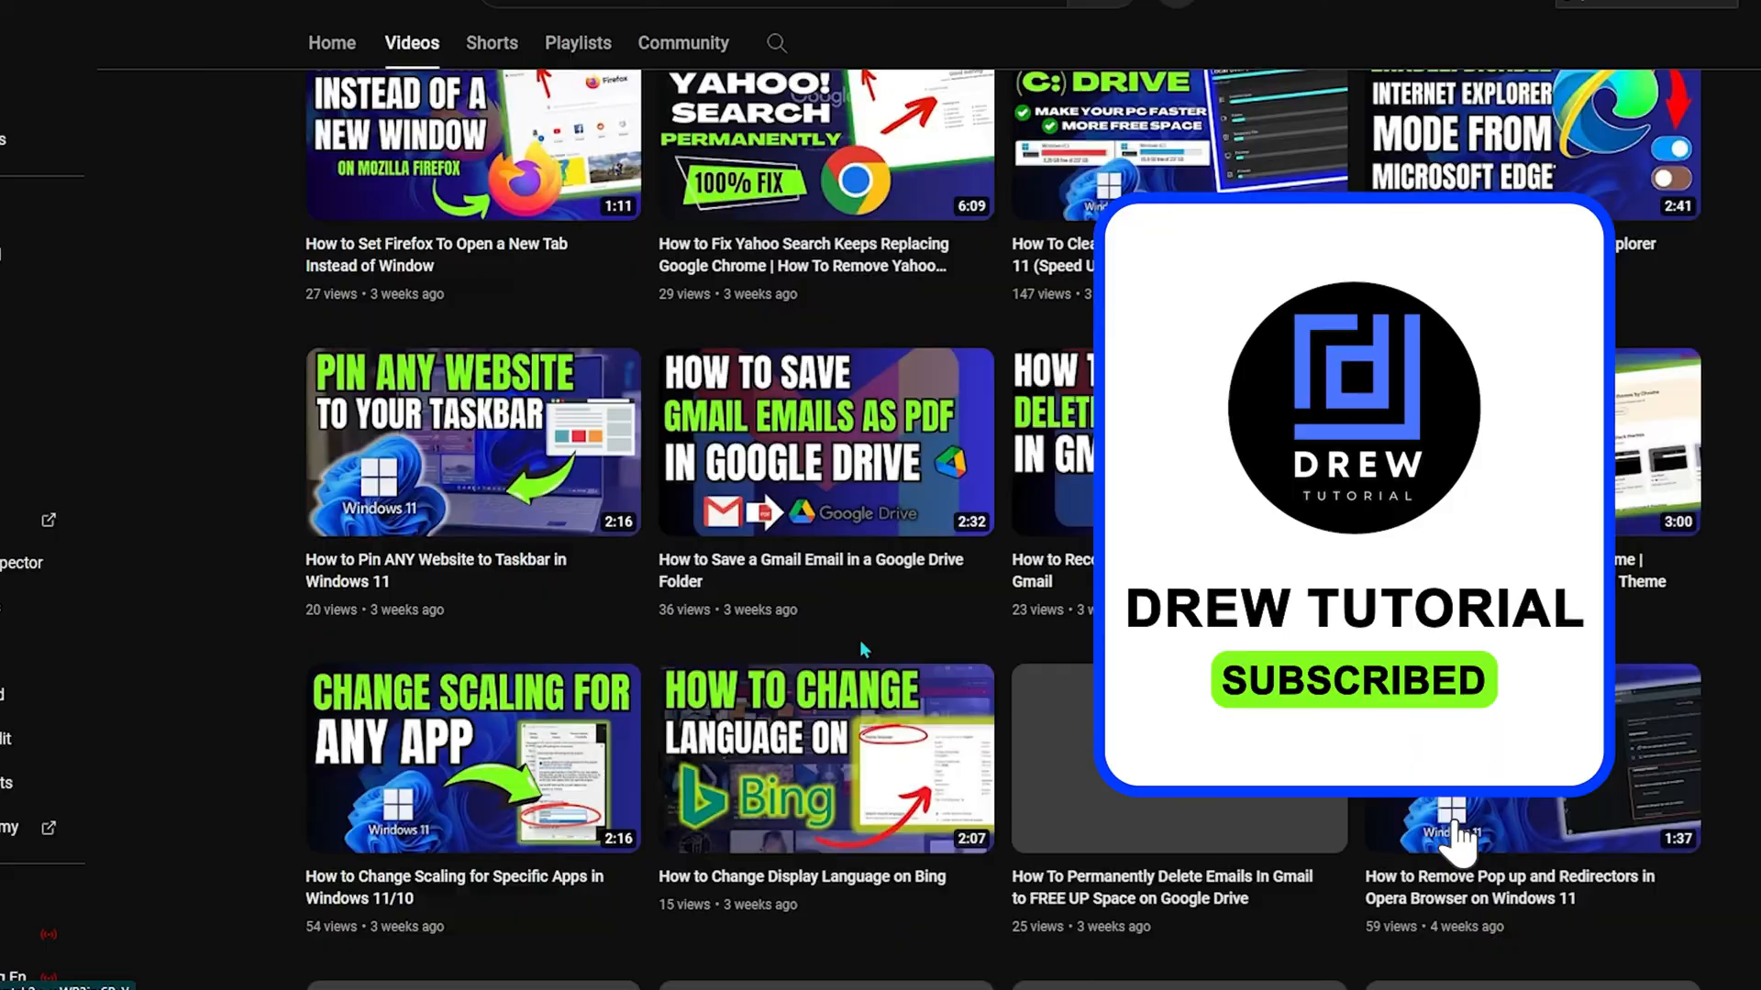
- Scroll through the Drew Tutorial channel's Videos and Shorts listings
{"action": "scroll", "scroll_direction": "up", "scroll_amount": 3}
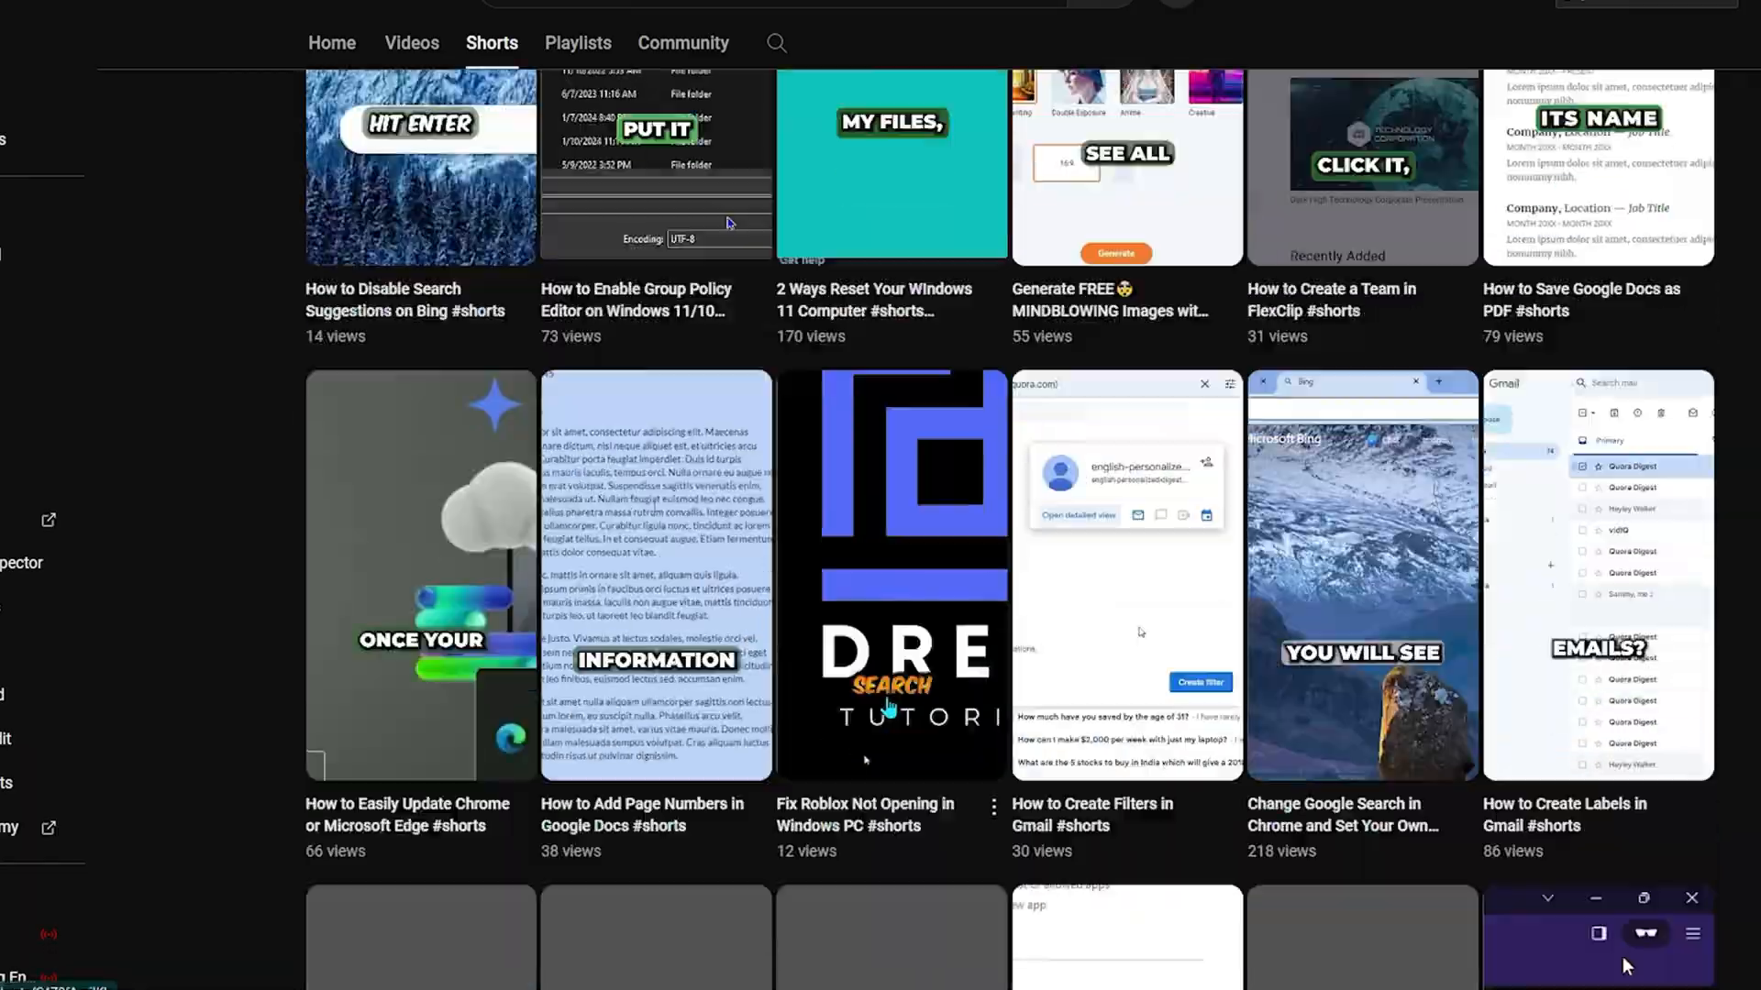
{"action": "scroll", "scroll_direction": "down", "scroll_amount": 3}
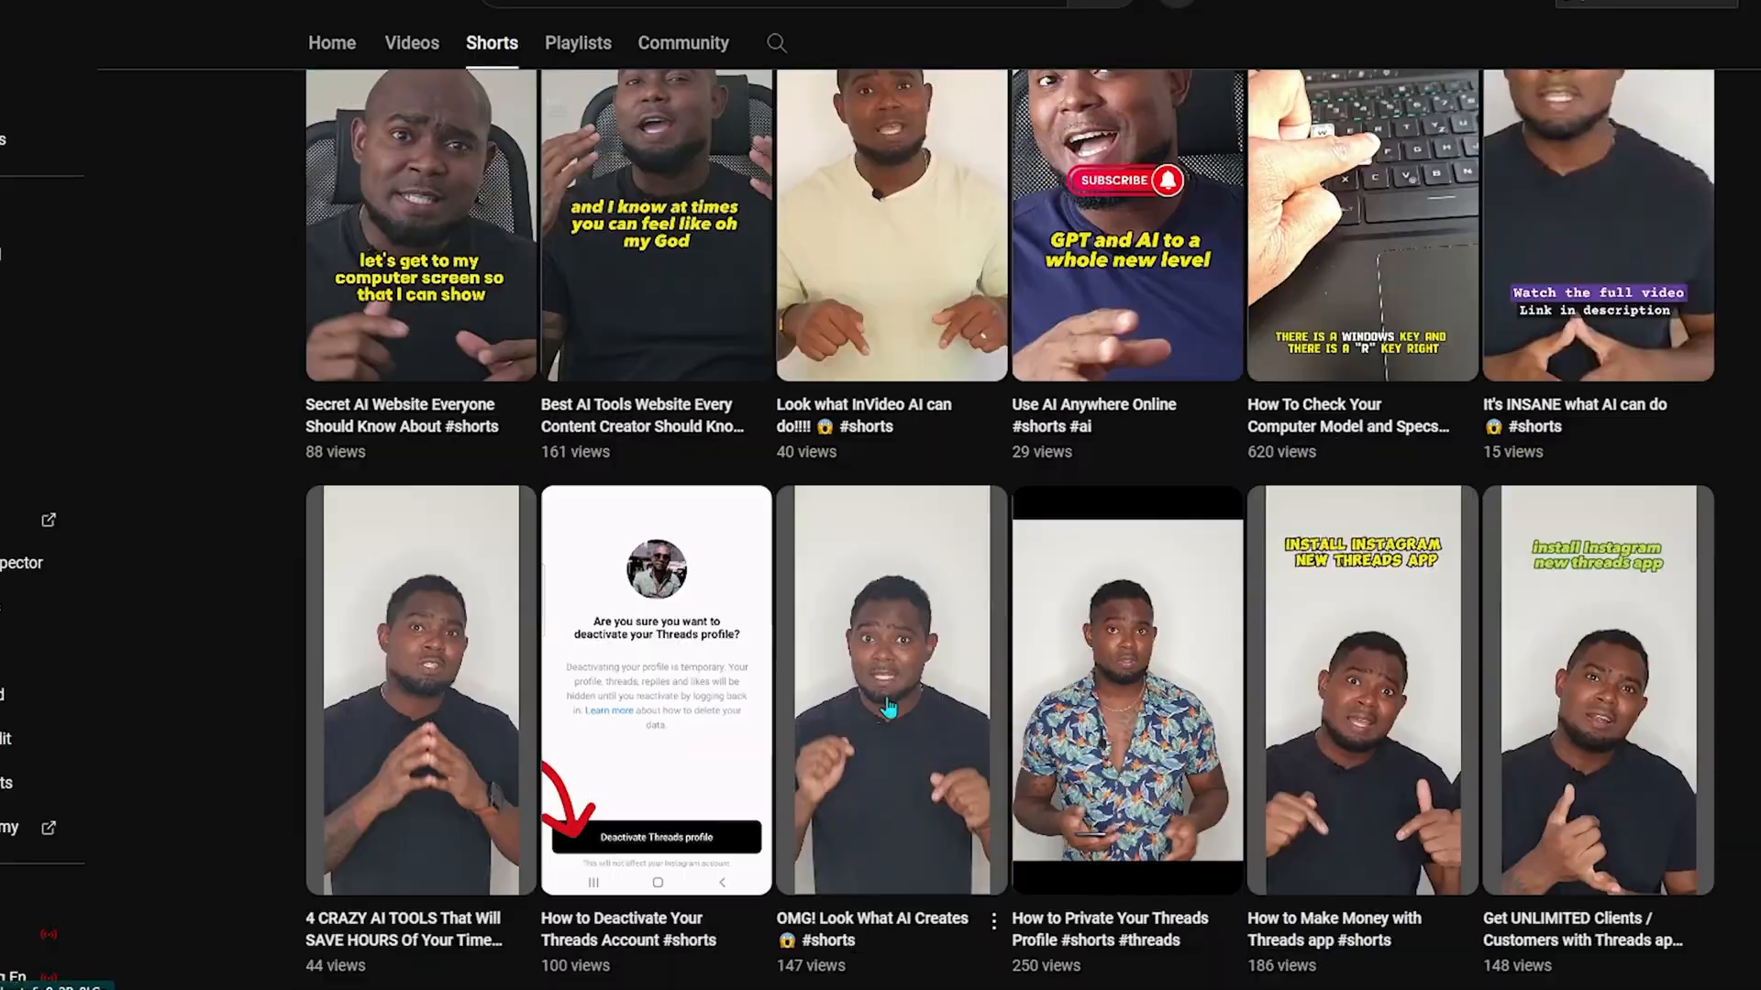